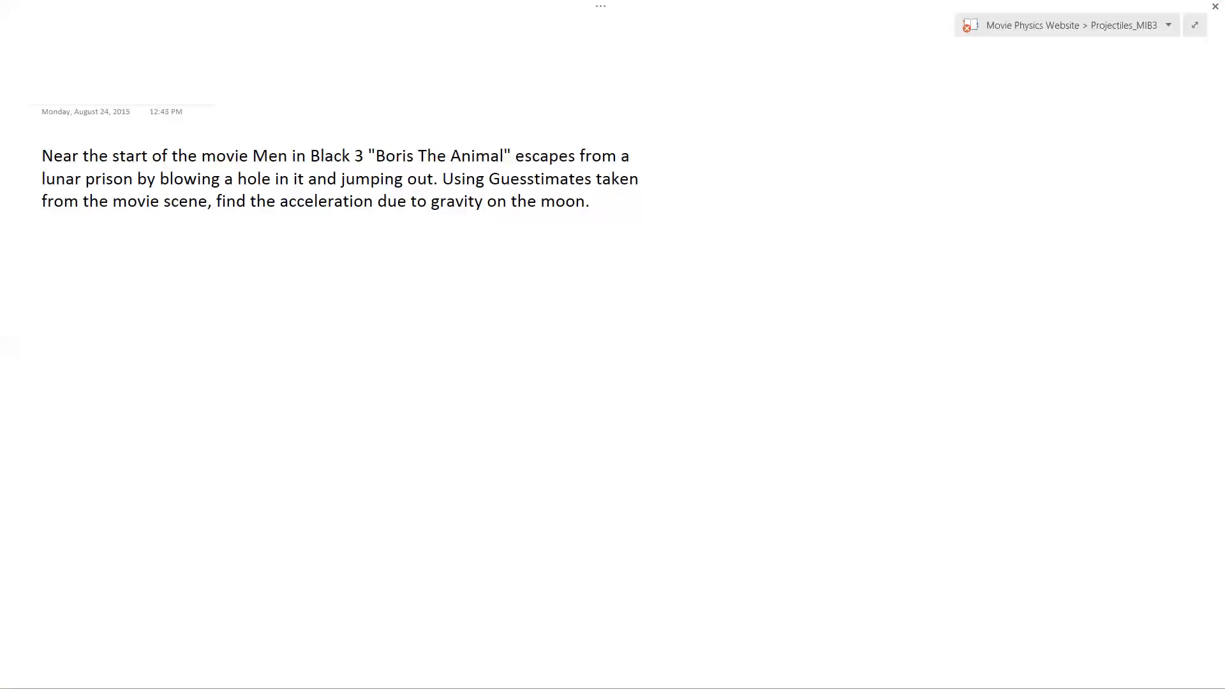
# - Label the character's height on the frame as 2 m
pyautogui.click(852, 409)
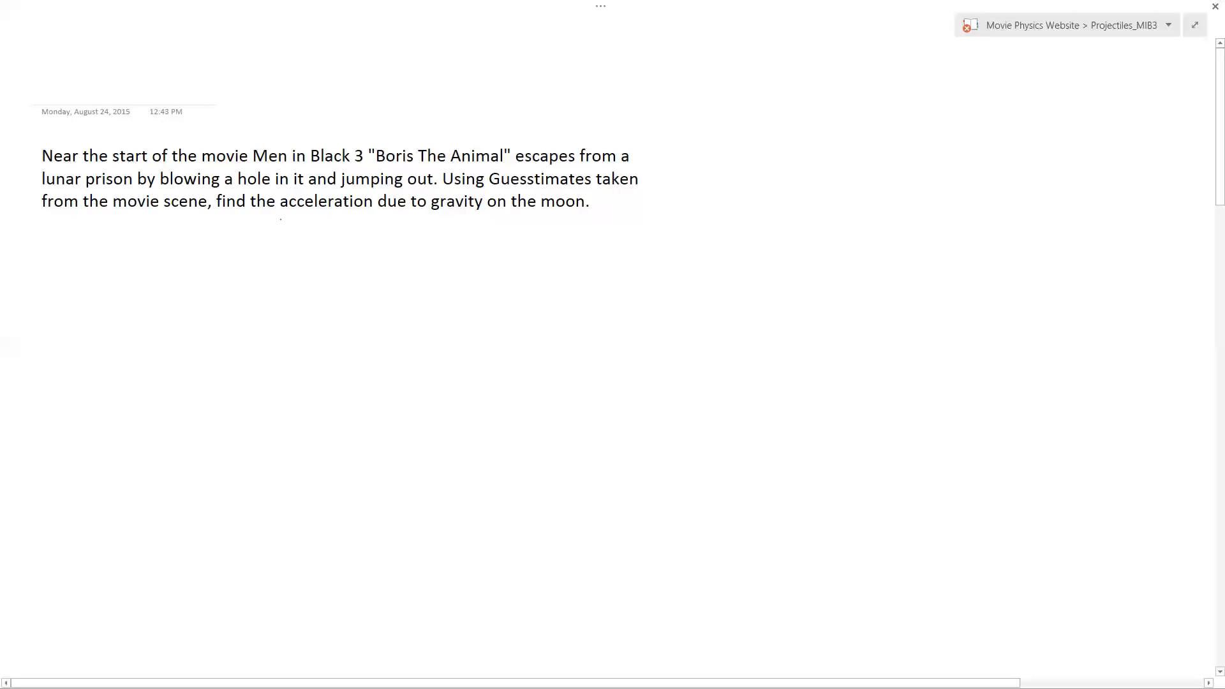
pyautogui.moveTo(279, 217); pyautogui.dragTo(582, 221)
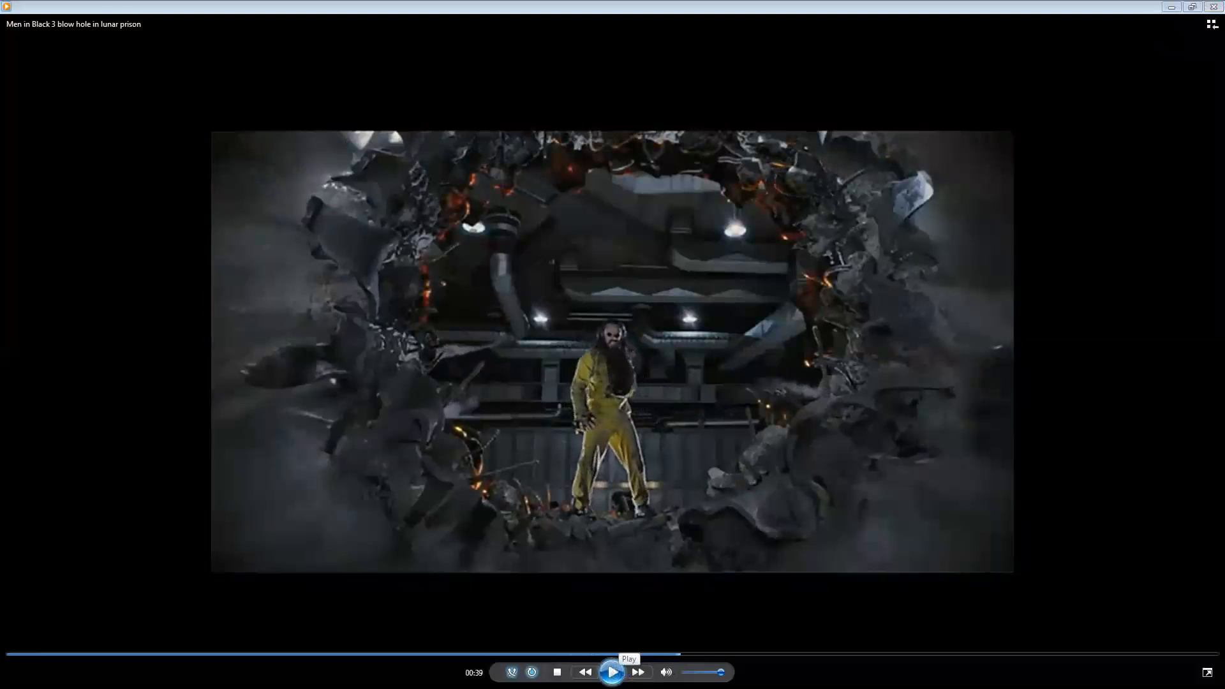
pyautogui.moveTo(909, 114)
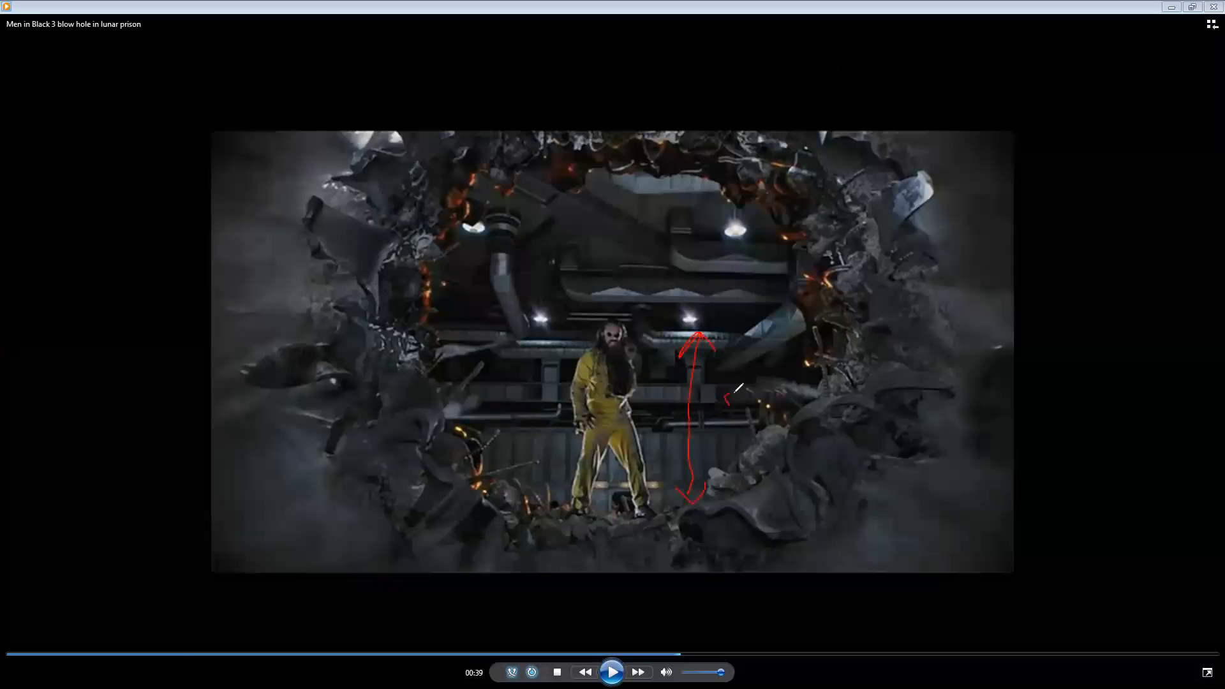
pyautogui.moveTo(727, 398); pyautogui.dragTo(793, 425)
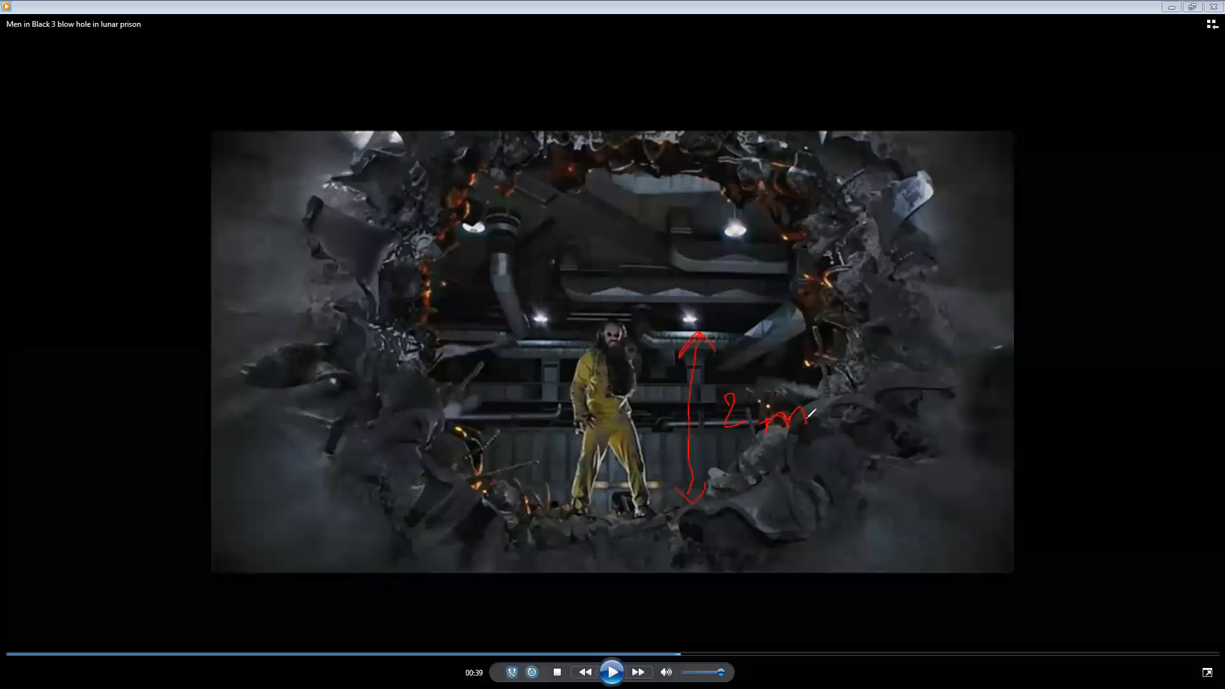
pyautogui.moveTo(1102, 72)
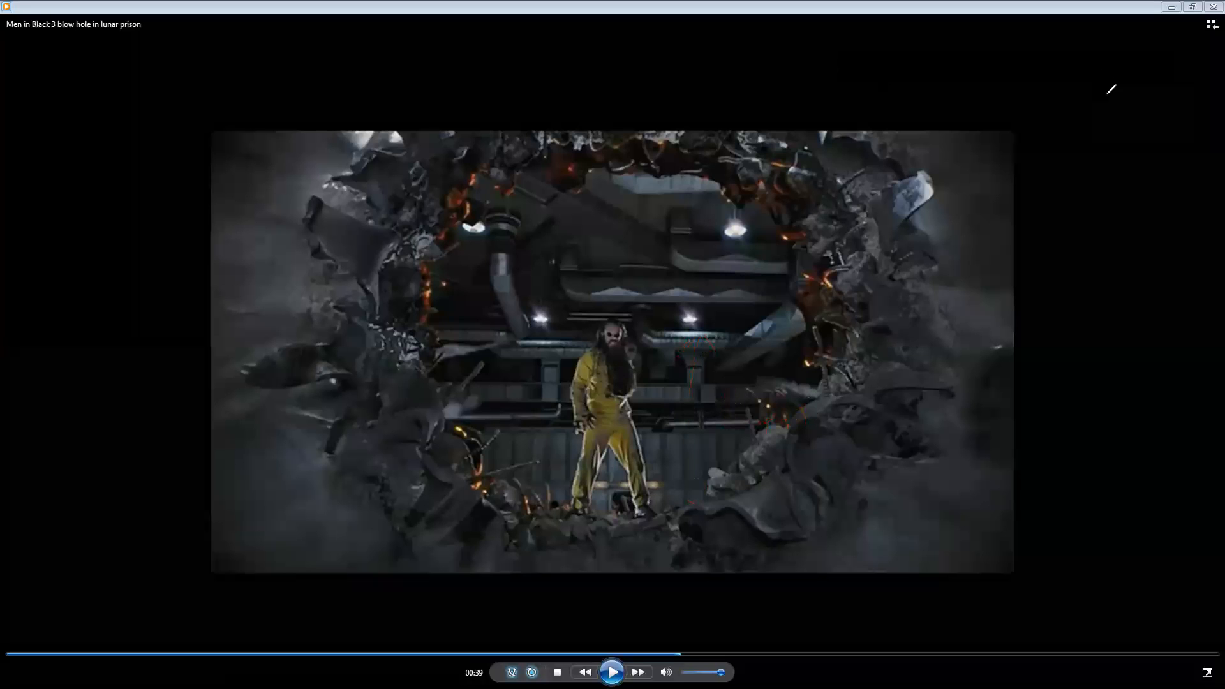
pyautogui.moveTo(864, 76)
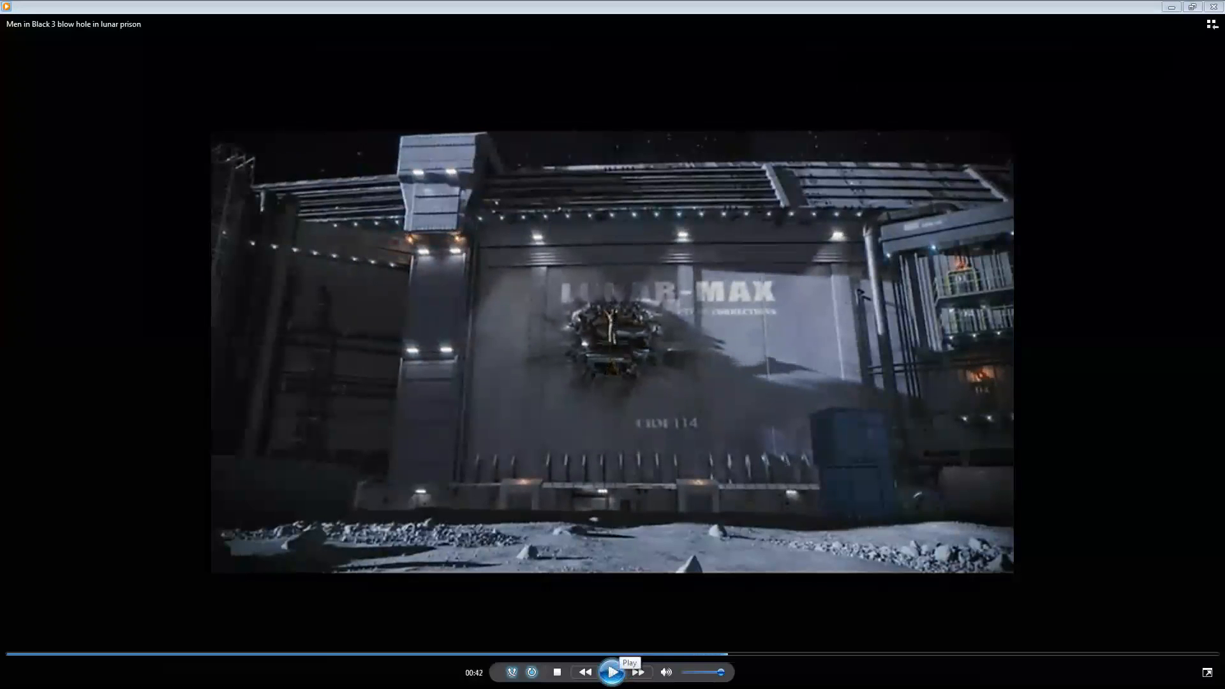
pyautogui.moveTo(621, 655)
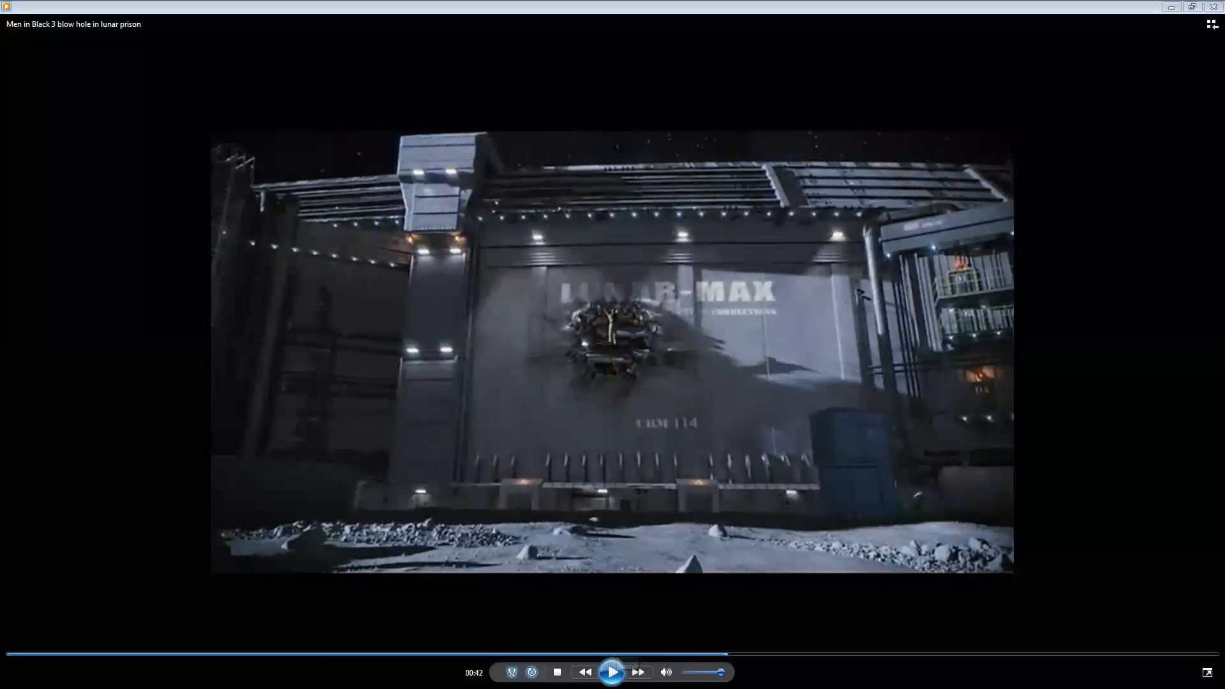
# - Play the escape scene and pause at 00:43 with the escapee atop the hole
pyautogui.click(612, 672)
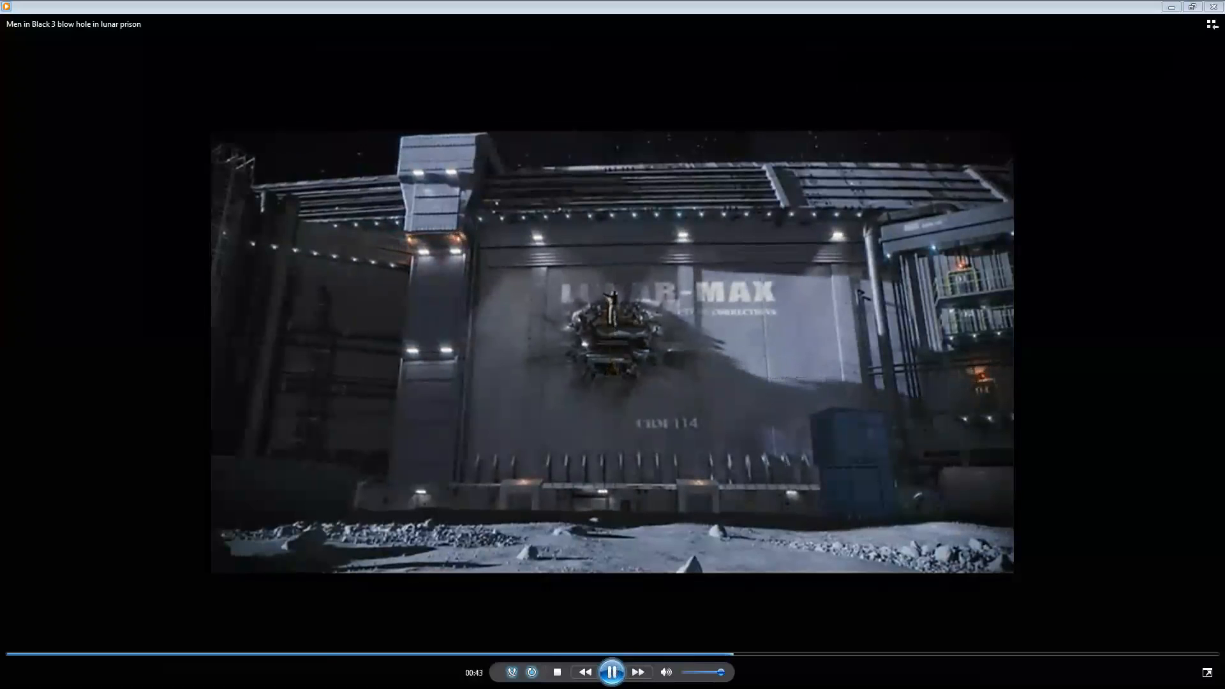
pyautogui.click(612, 671)
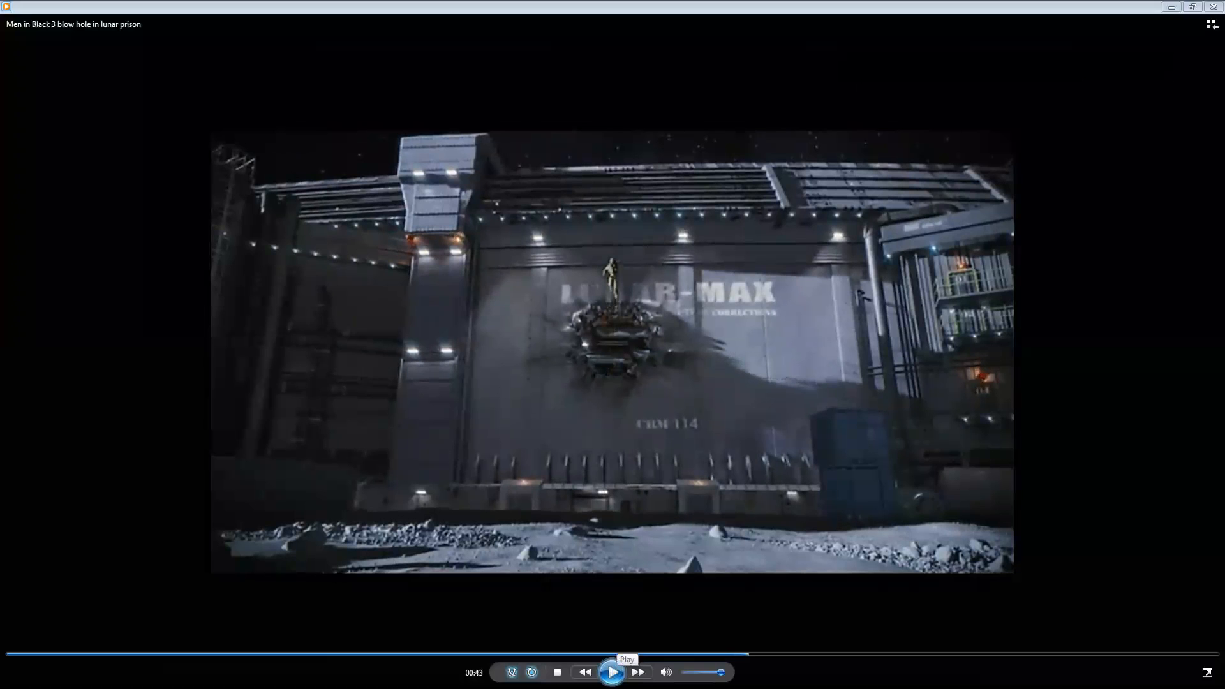
pyautogui.moveTo(895, 74)
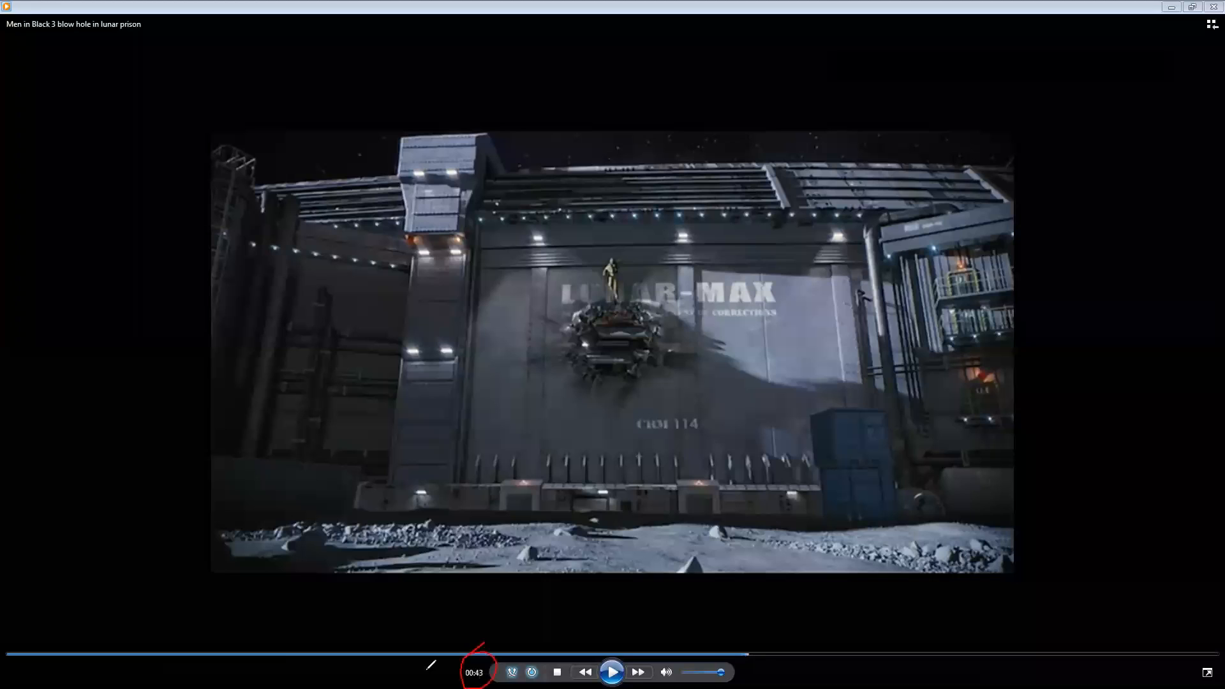
pyautogui.moveTo(658, 268)
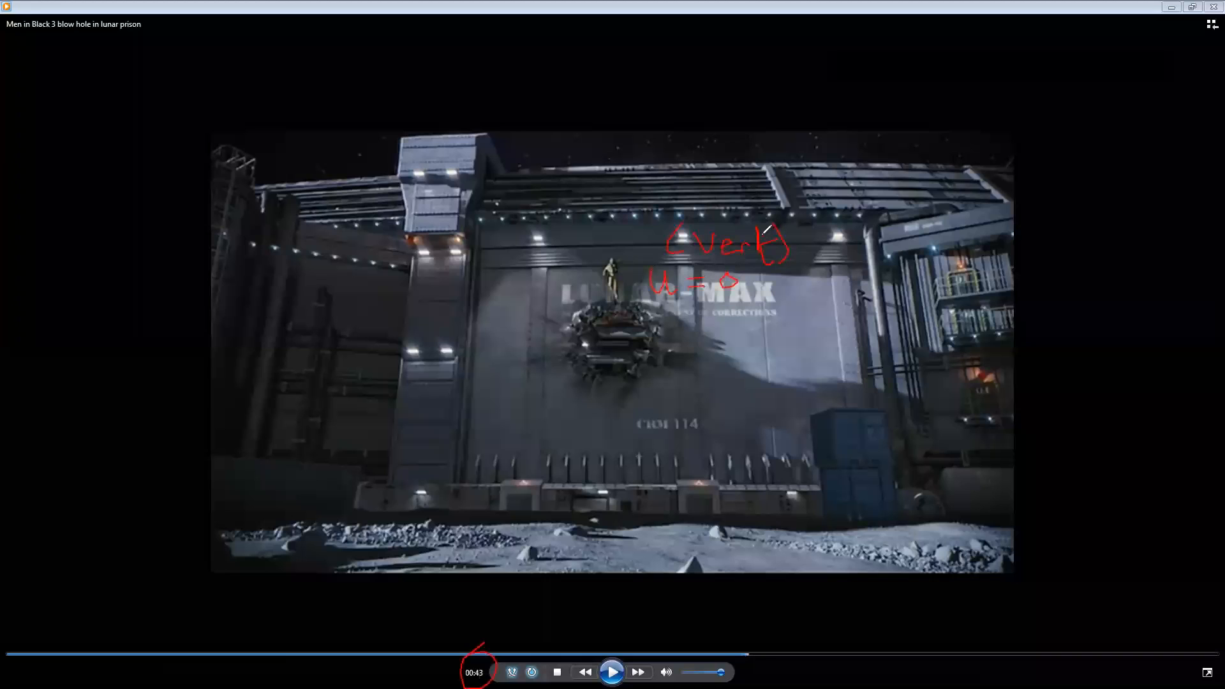
# - Draw a vertical line by the wall, a drop-height arrow h, and body-height tick marks
pyautogui.moveTo(200, 192); pyautogui.dragTo(212, 527)
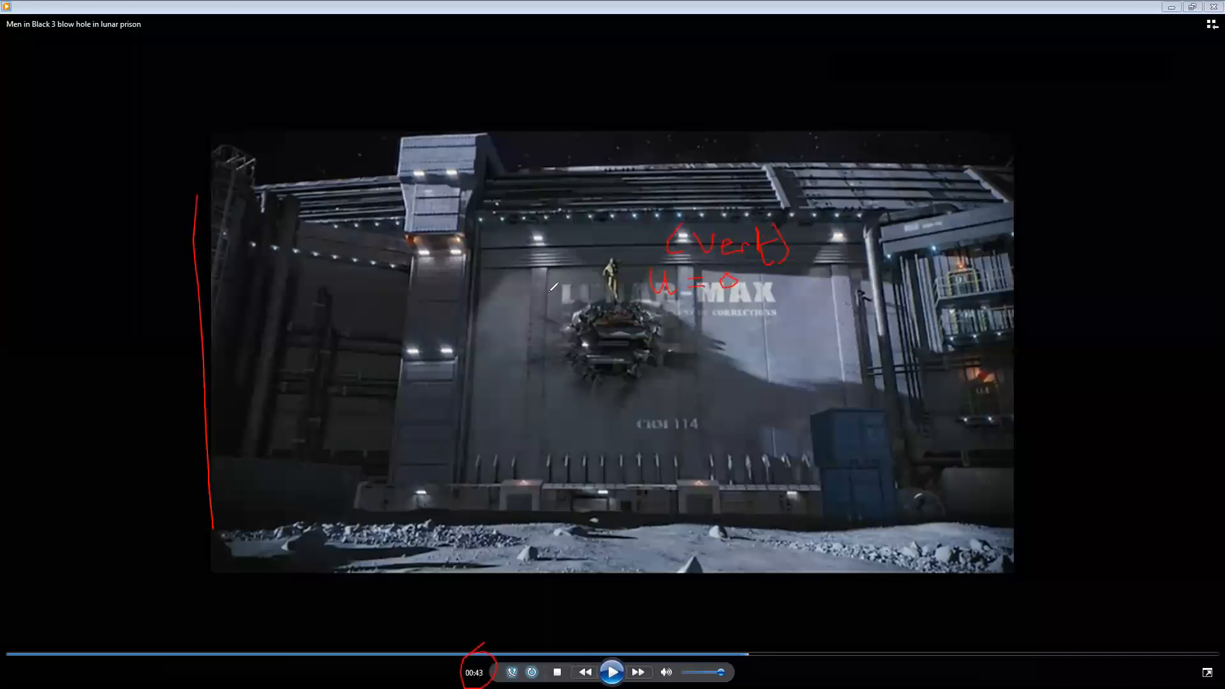
pyautogui.moveTo(550, 285); pyautogui.dragTo(527, 519)
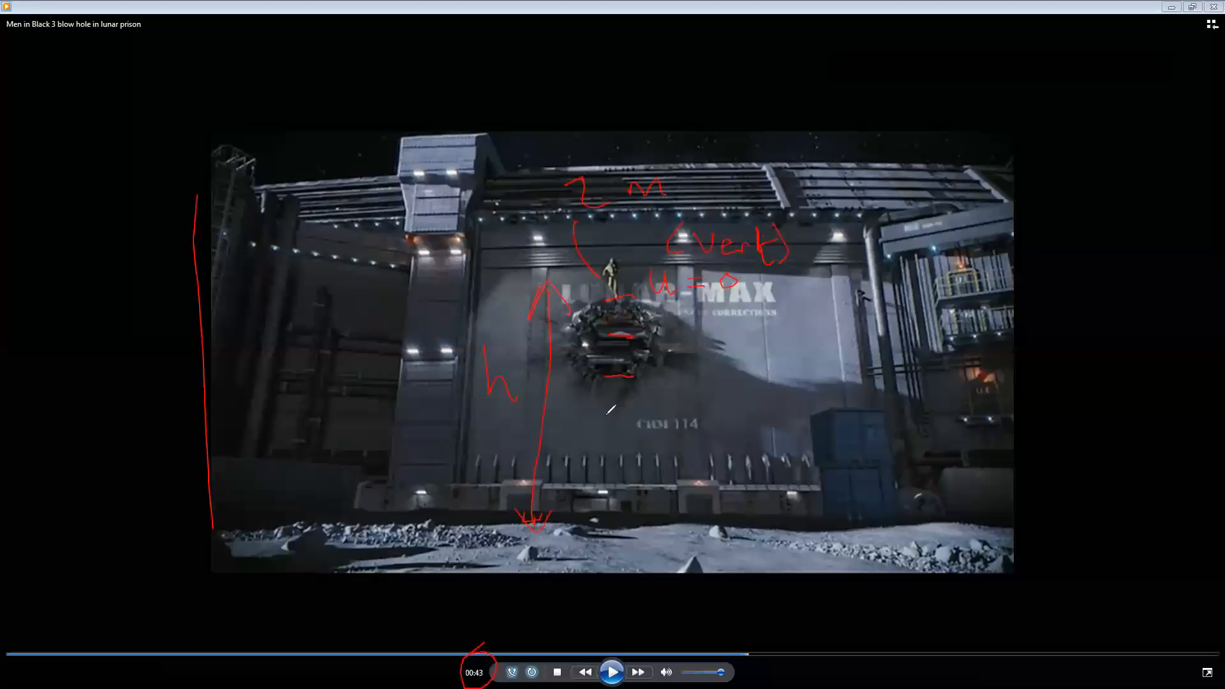
pyautogui.moveTo(625, 411); pyautogui.dragTo(617, 414)
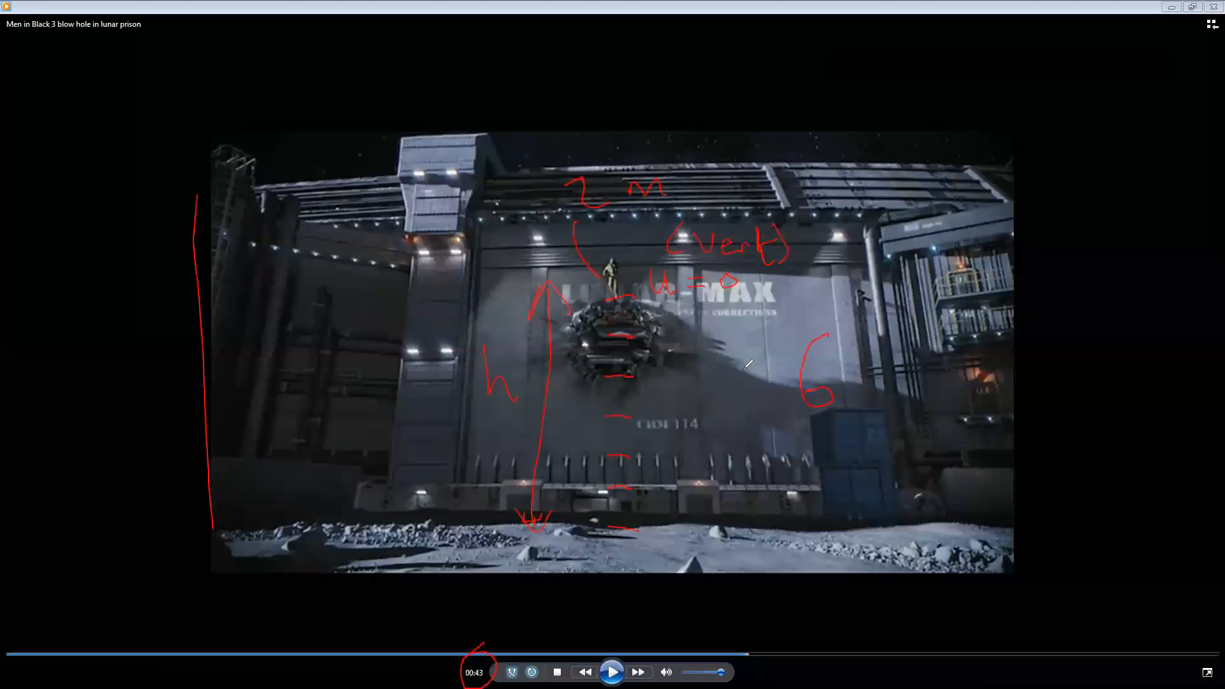
# - Write the estimate h ≈ 6B ≈ 6×2 ≈ 12 and label t0 = 43 s
pyautogui.moveTo(757, 383); pyautogui.dragTo(867, 398)
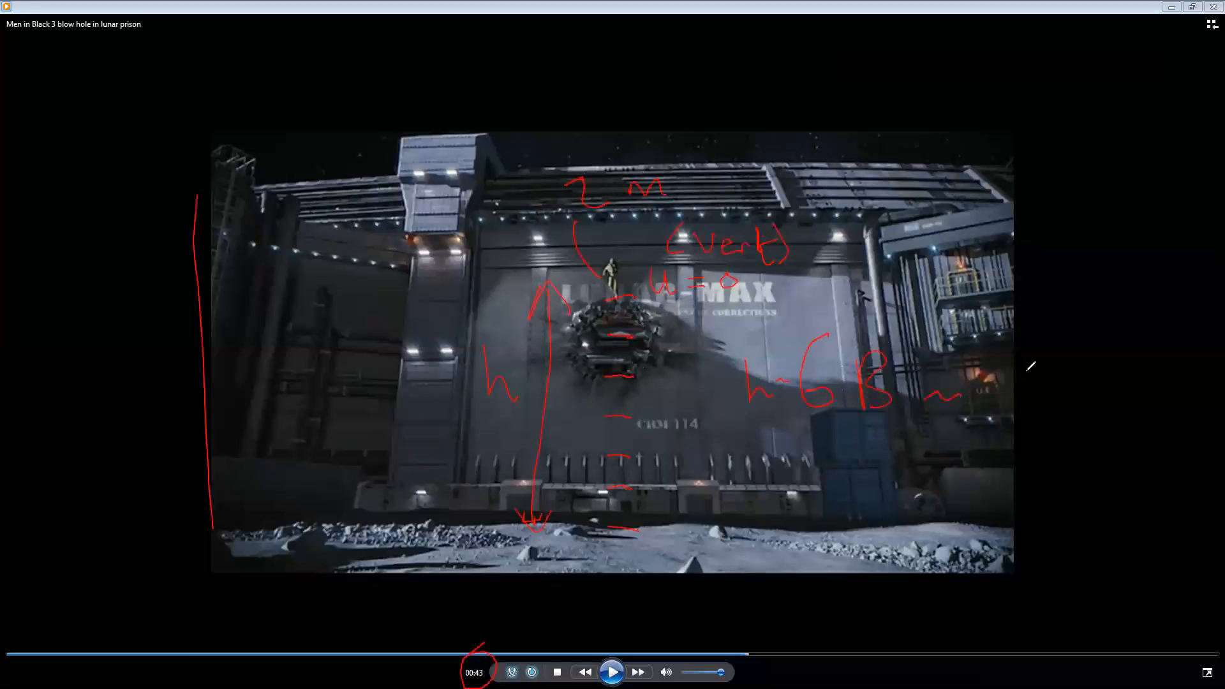
pyautogui.moveTo(1023, 391); pyautogui.dragTo(1120, 398)
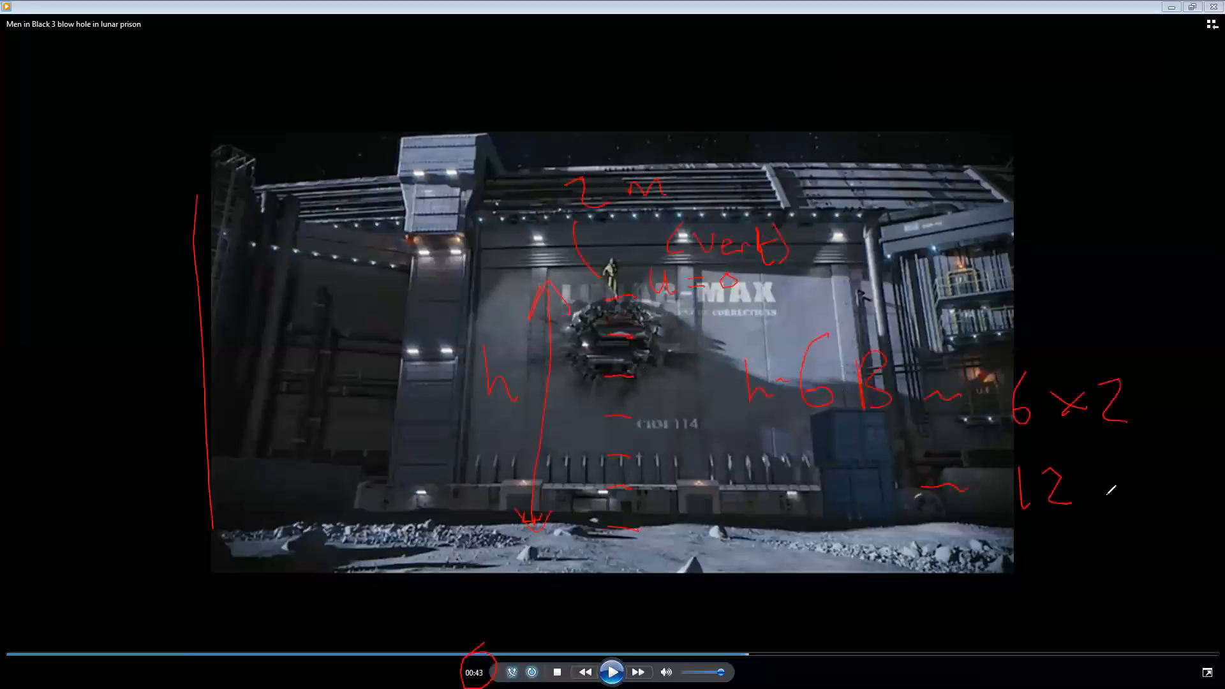
pyautogui.moveTo(1102, 501); pyautogui.dragTo(1144, 488)
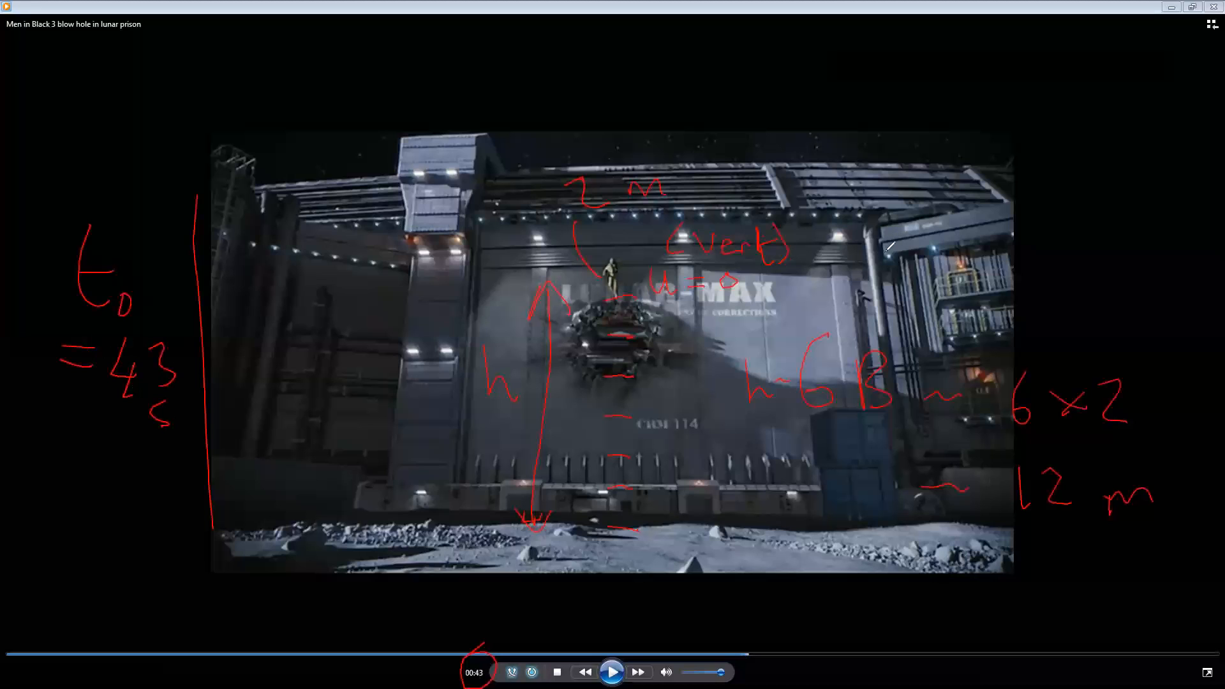
# - Write a = −g moon and underline the 43 s start time and 12 m height
pyautogui.moveTo(883, 250); pyautogui.dragTo(961, 254)
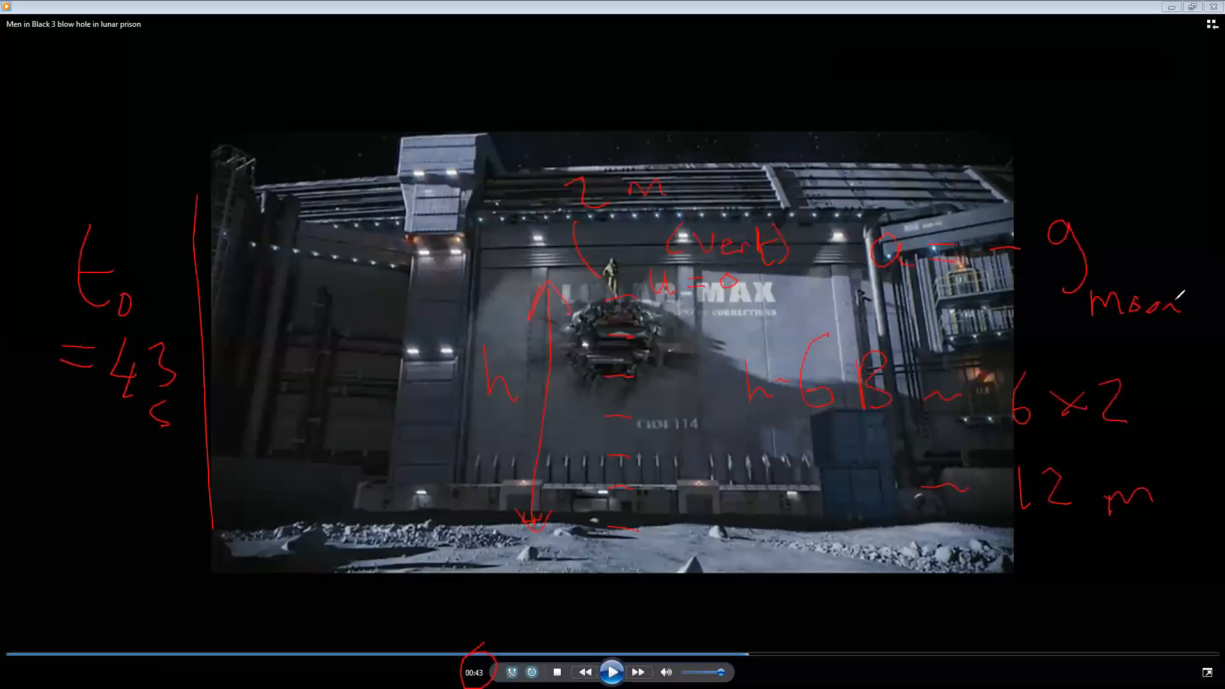
pyautogui.moveTo(1008, 527); pyautogui.dragTo(1152, 519)
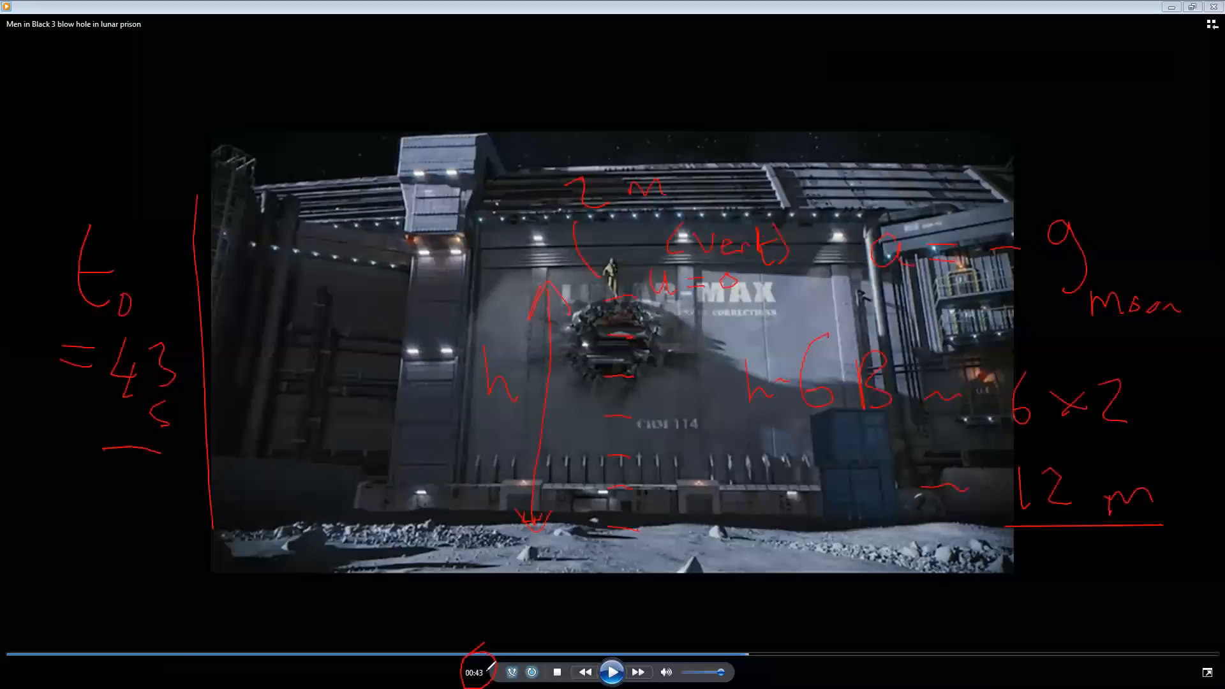
pyautogui.moveTo(860, 82)
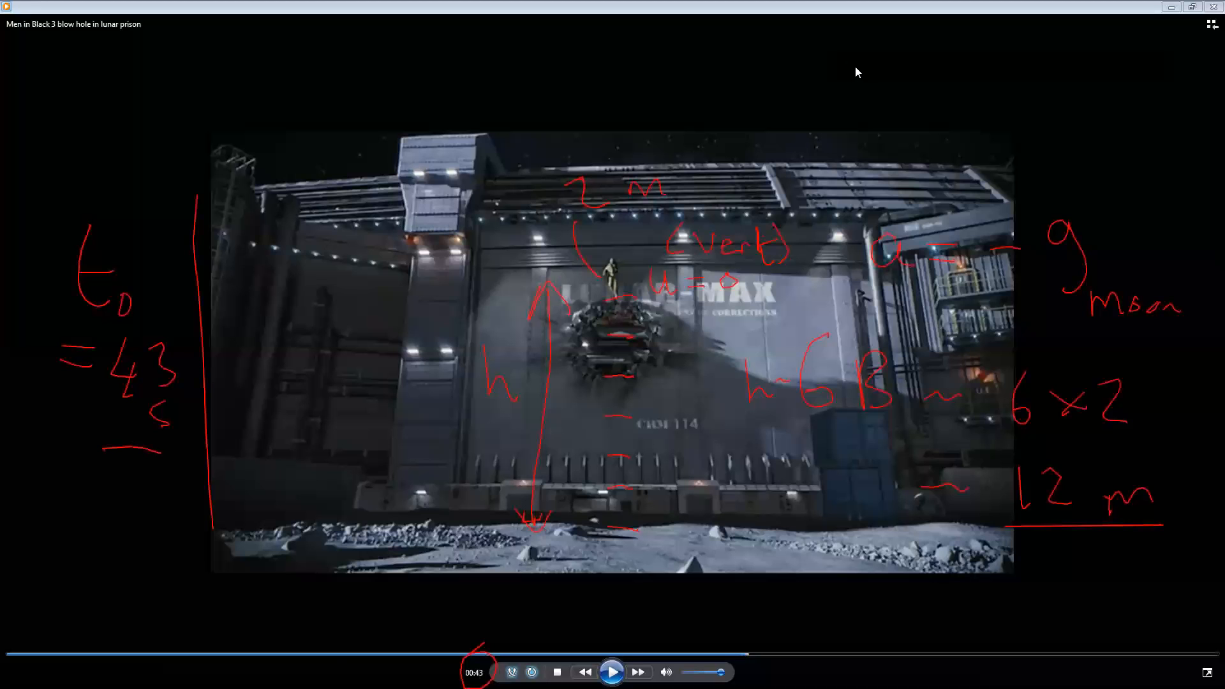
# - Play to the landing at about 46 s, then write and circle t ~ 3 s
pyautogui.click(612, 671)
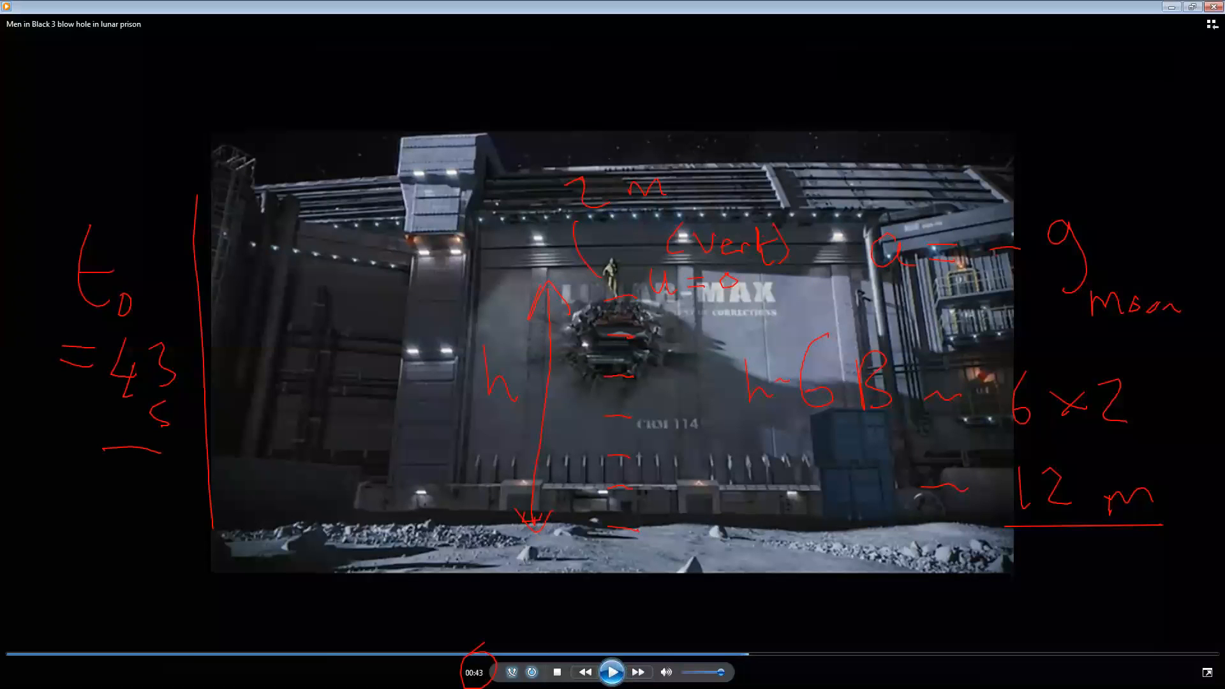
pyautogui.click(612, 672)
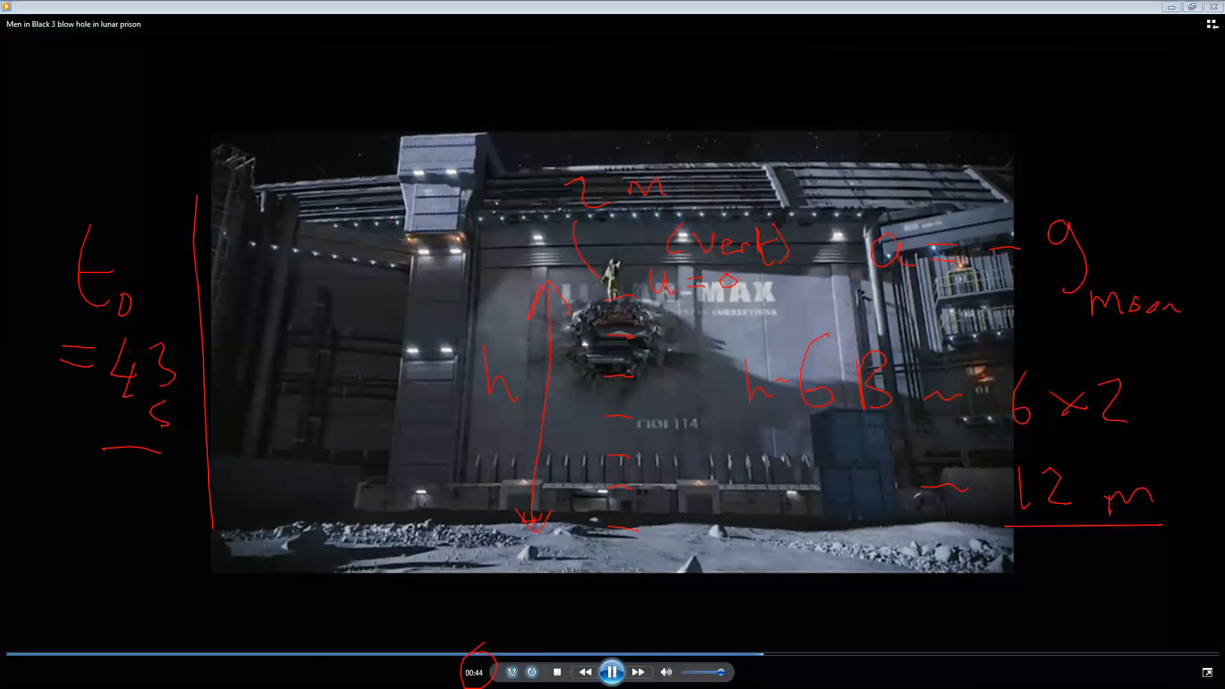
pyautogui.click(612, 672)
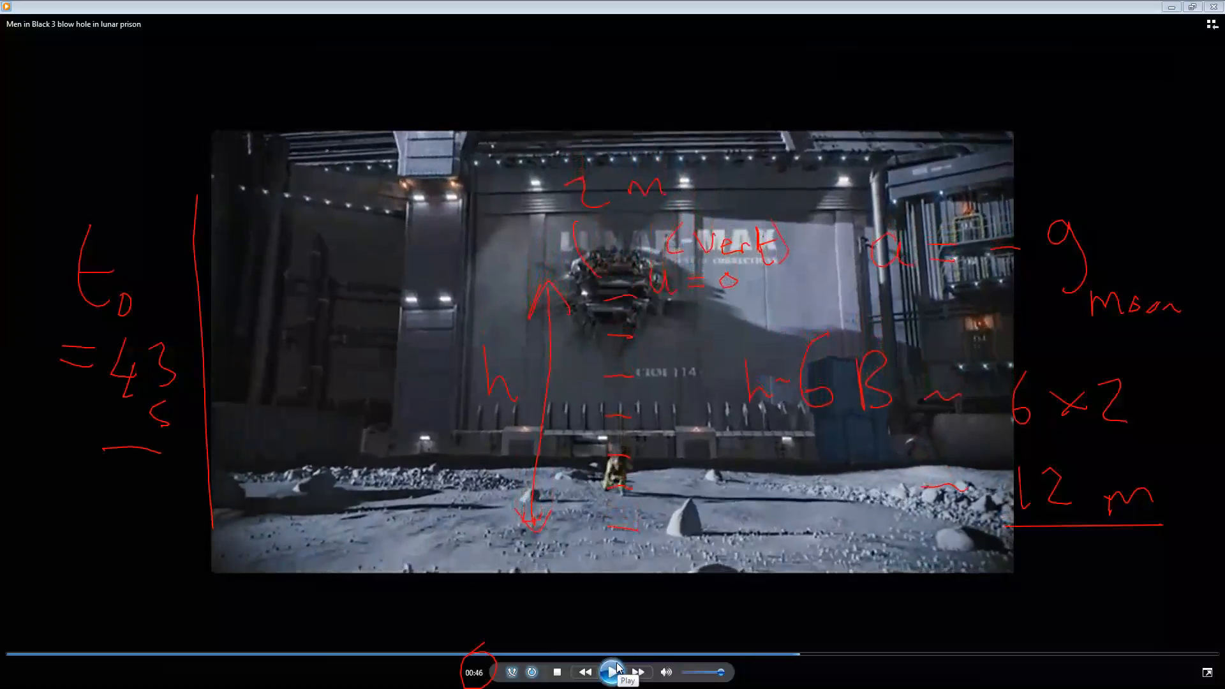
pyautogui.click(613, 671)
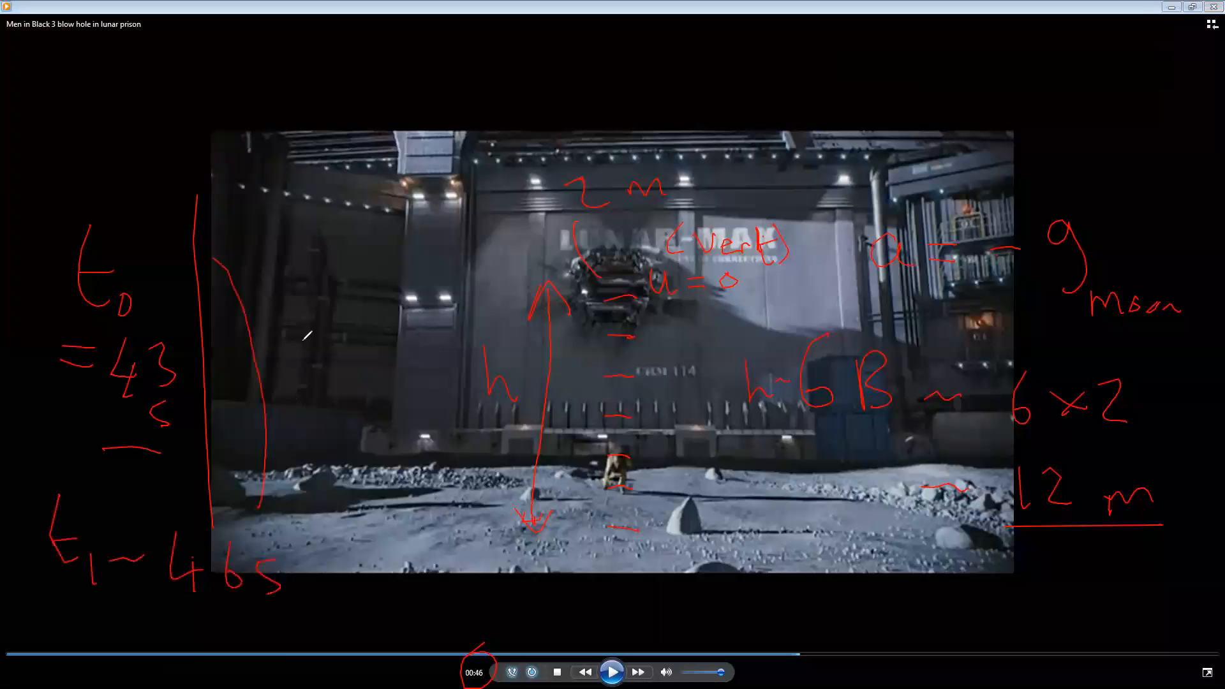
pyautogui.moveTo(309, 352); pyautogui.dragTo(375, 449)
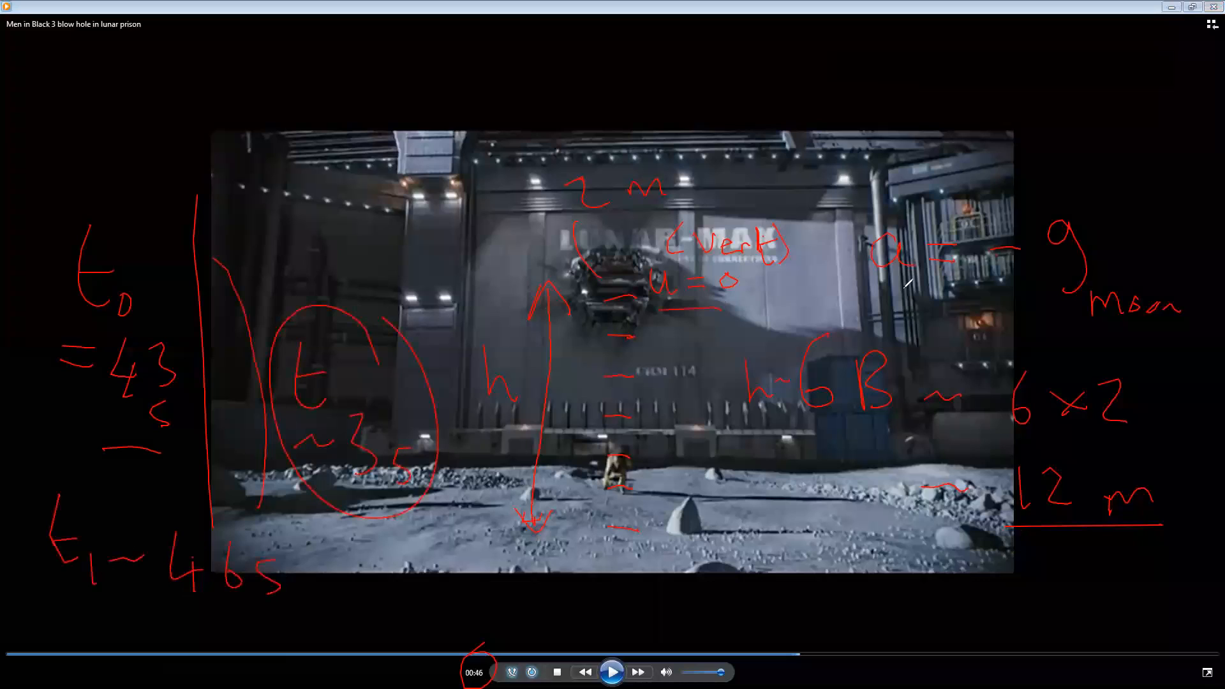
pyautogui.moveTo(1114, 100)
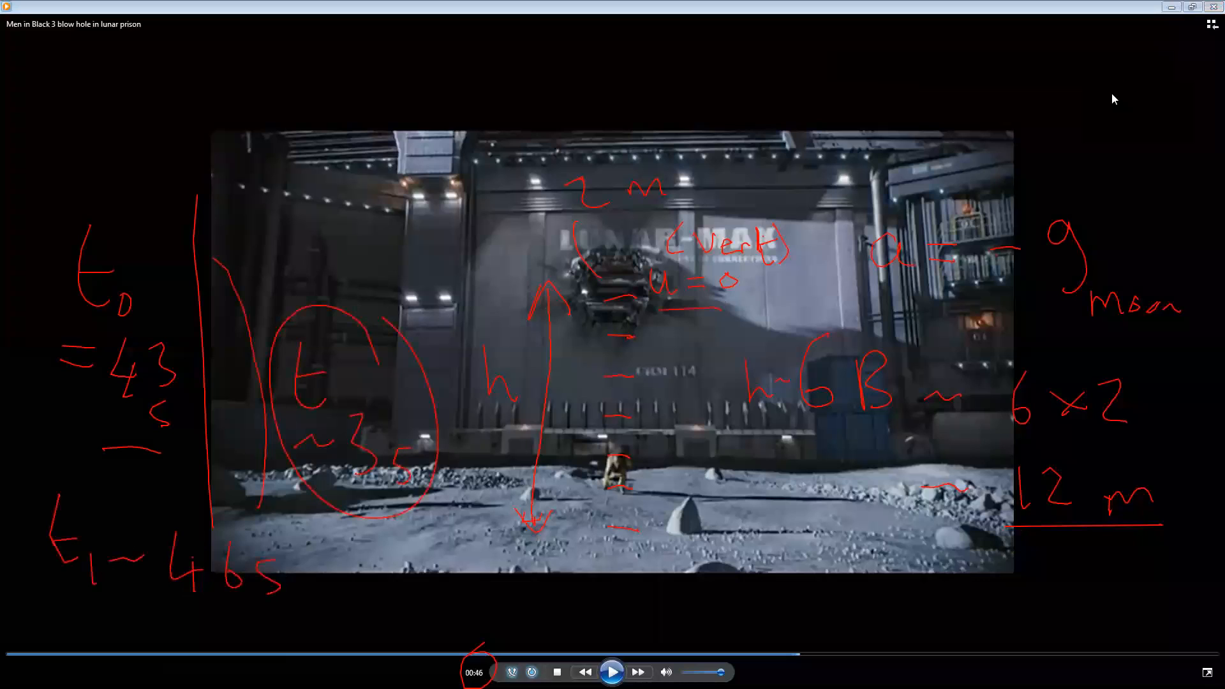
pyautogui.click(1180, 20)
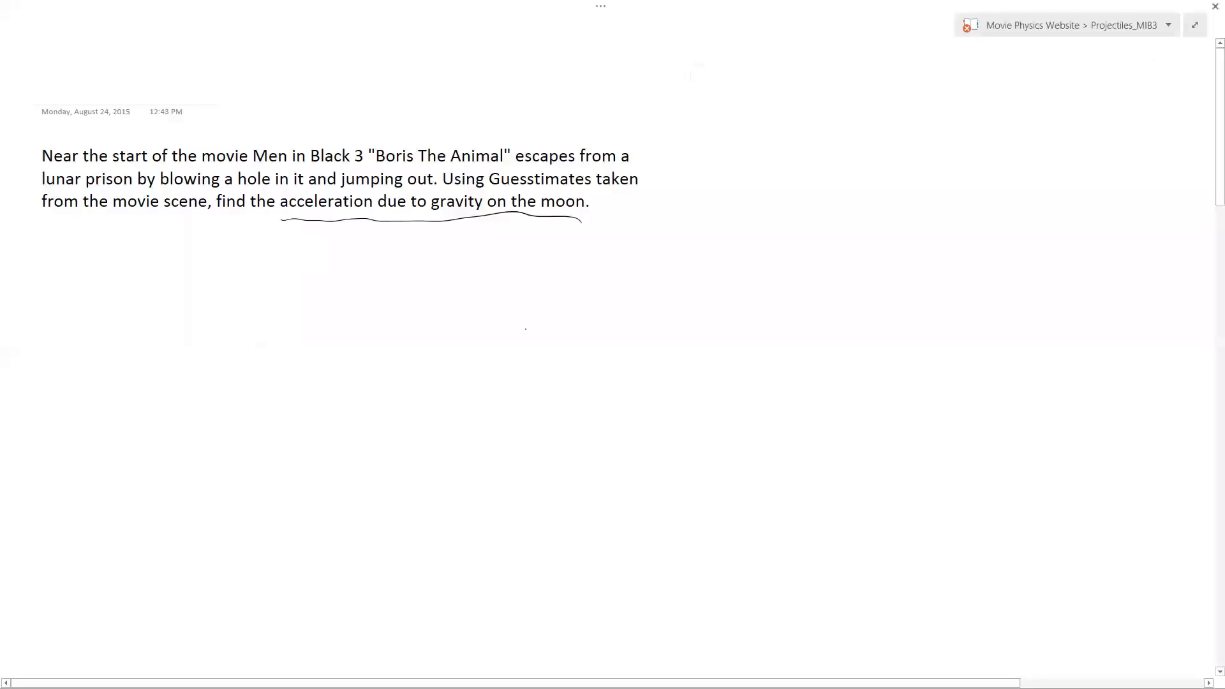
# - Handwrite h = −12 m on the OneNote page
pyautogui.moveTo(520, 273); pyautogui.dragTo(582, 403)
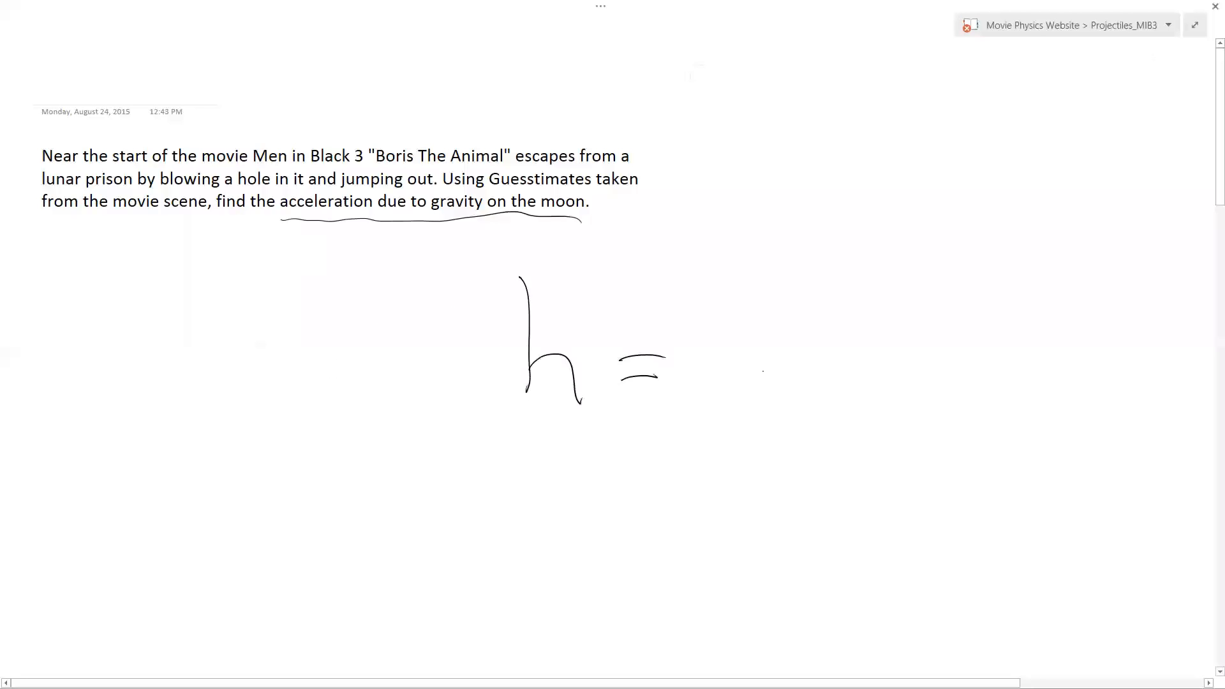
pyautogui.moveTo(808, 316); pyautogui.dragTo(817, 402)
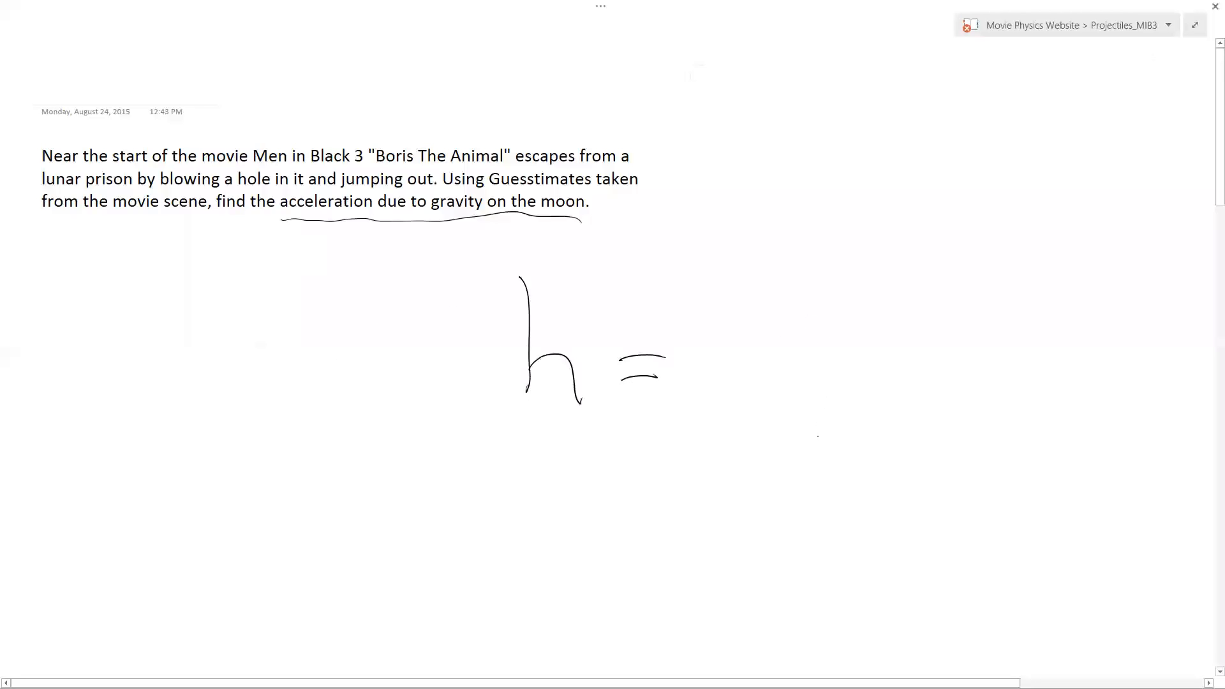
pyautogui.moveTo(734, 359); pyautogui.dragTo(786, 355)
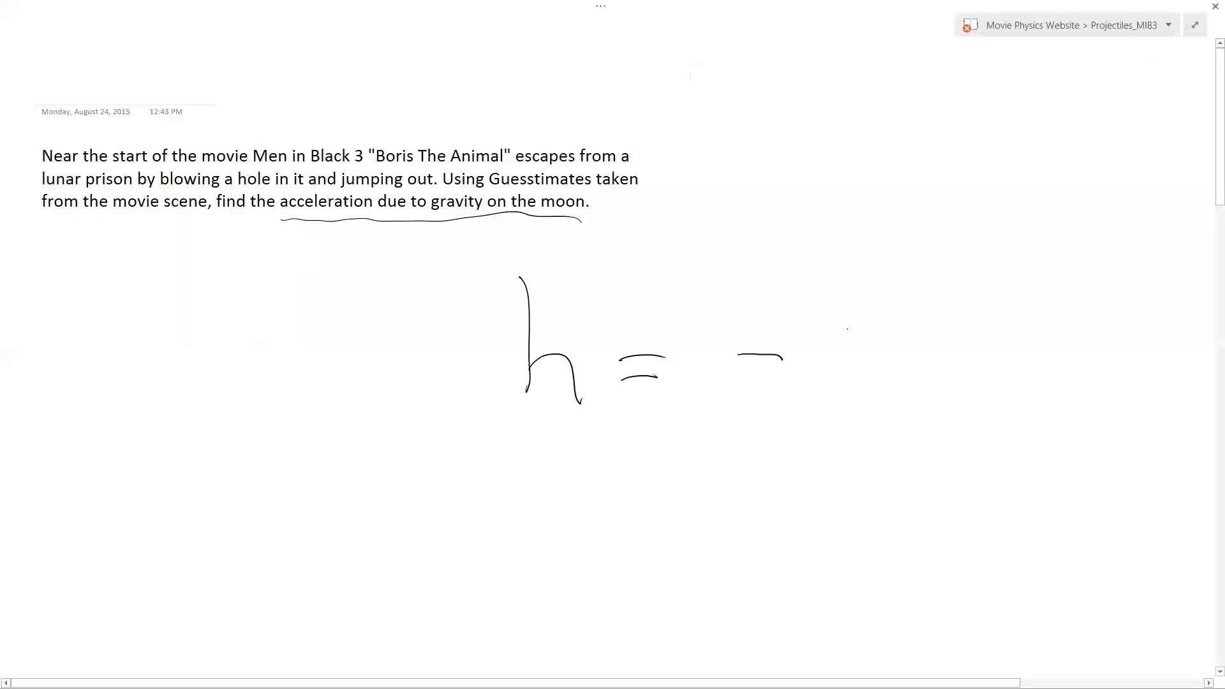
pyautogui.moveTo(867, 320); pyautogui.dragTo(1062, 398)
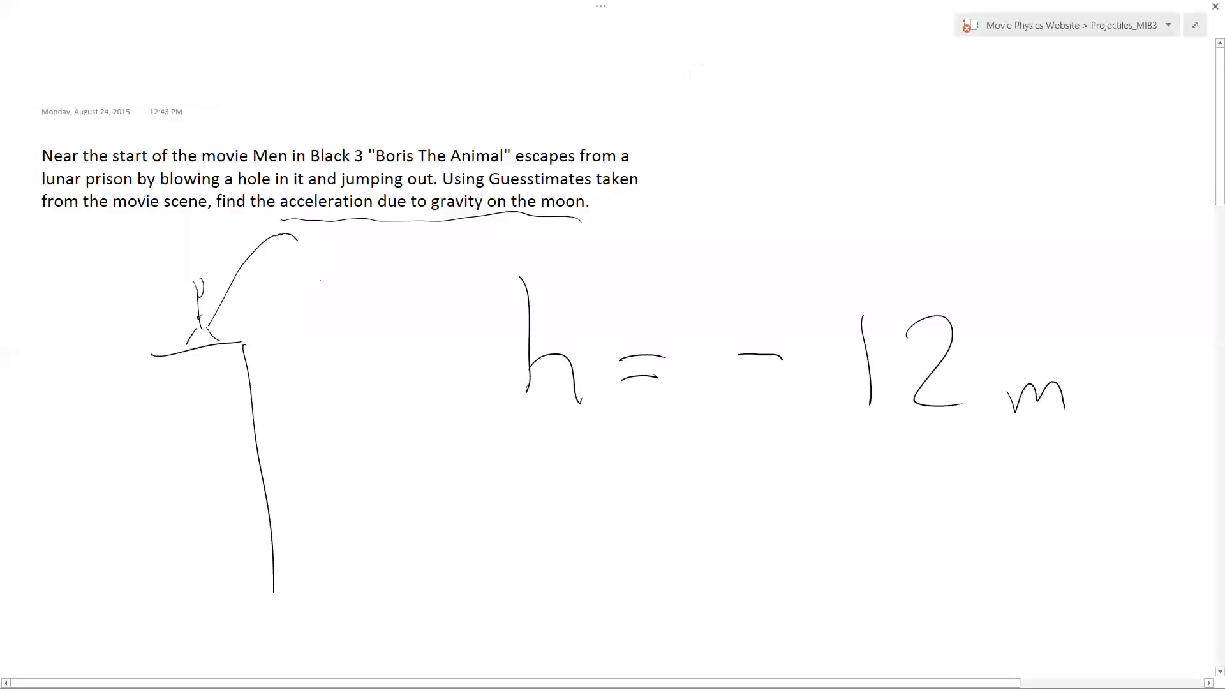
# - Sketch the prison ledge and fall to the ground, and write u = 0
pyautogui.moveTo(300, 234); pyautogui.dragTo(371, 629)
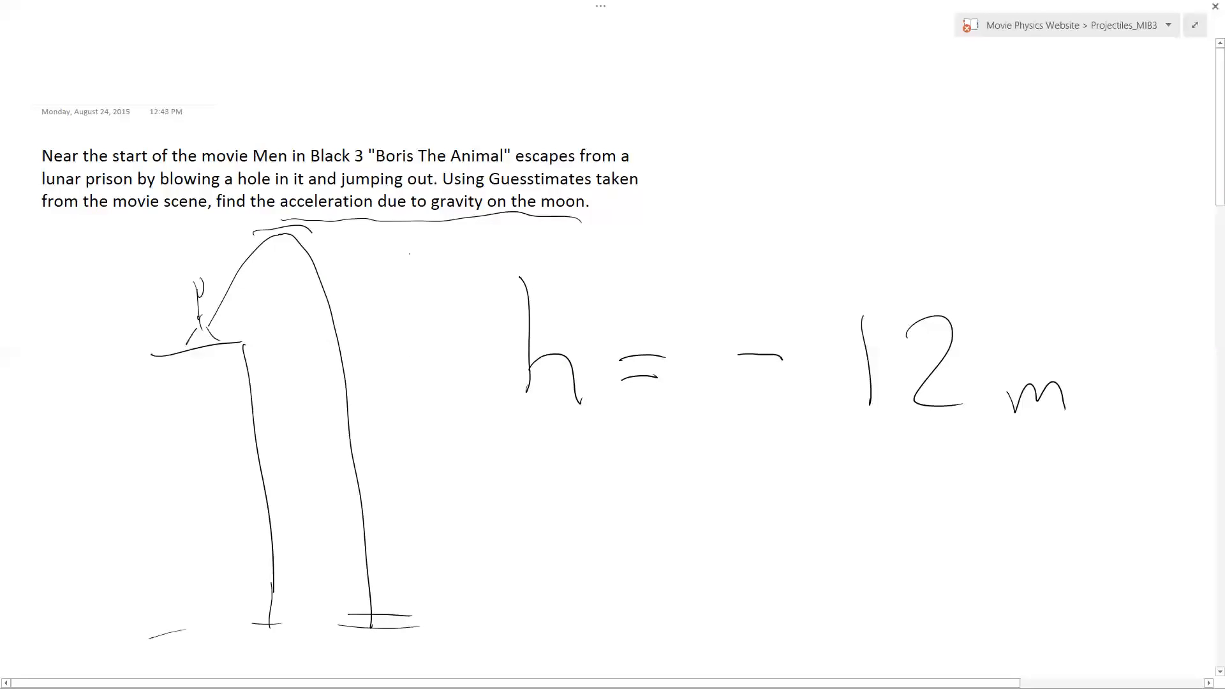
pyautogui.moveTo(418, 234); pyautogui.dragTo(438, 625)
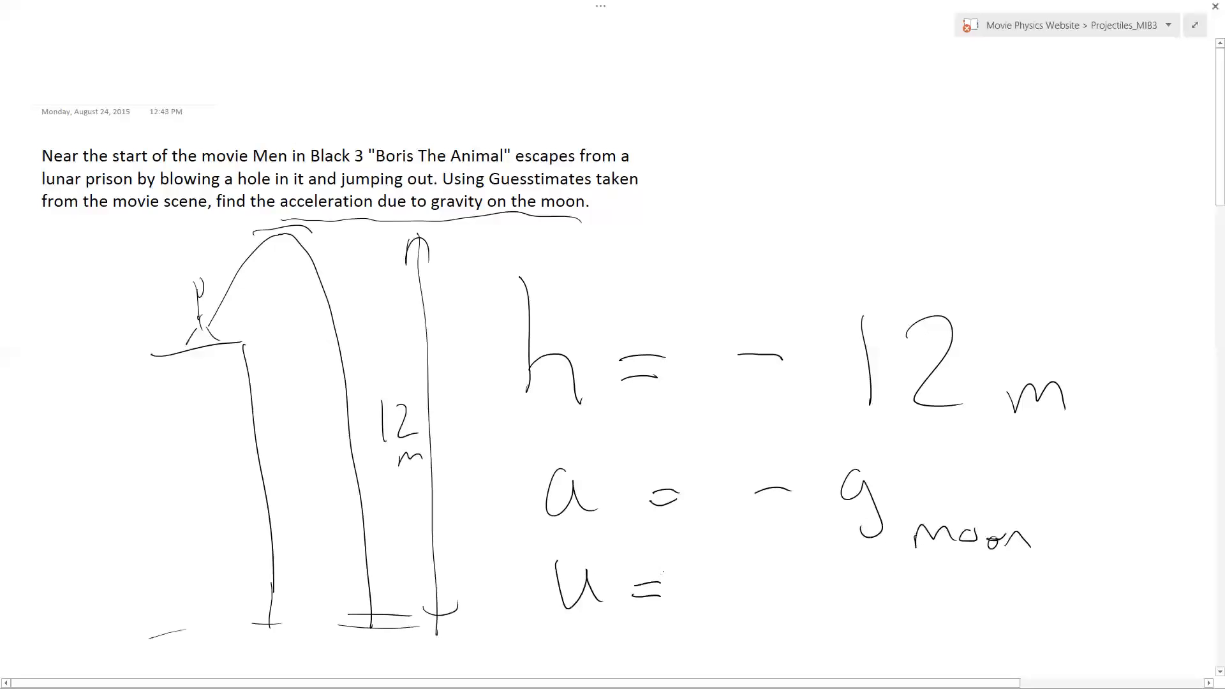
pyautogui.moveTo(211, 219); pyautogui.dragTo(231, 234)
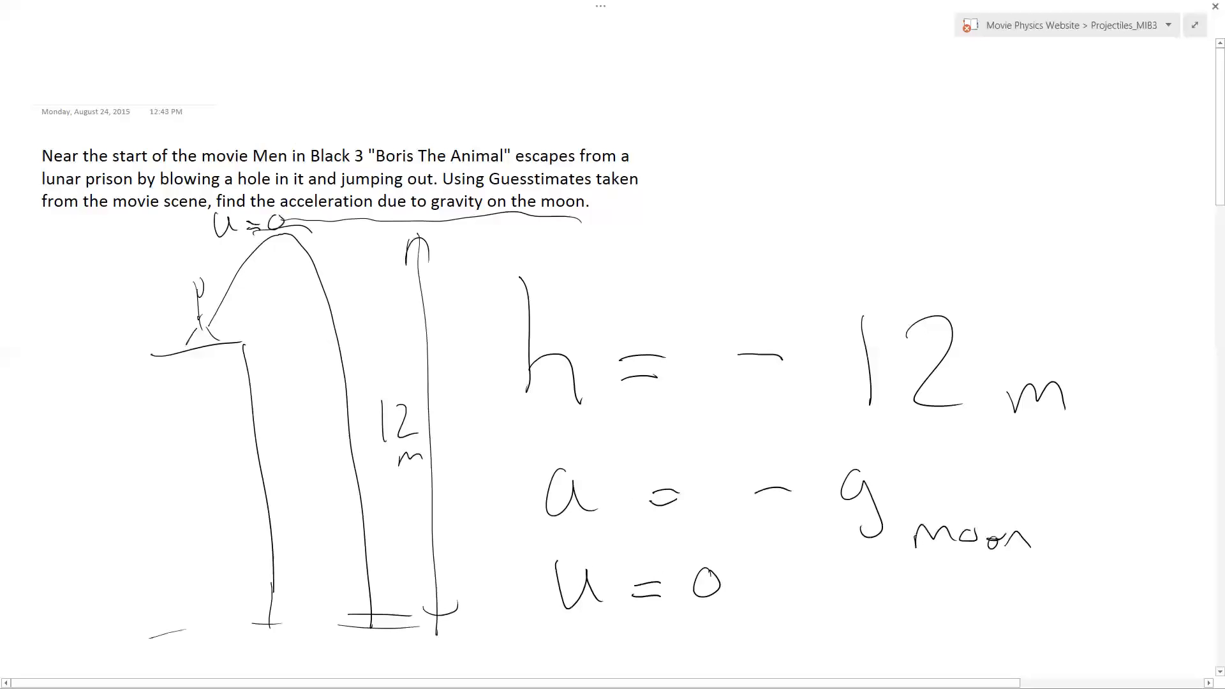
pyautogui.scroll(-3)
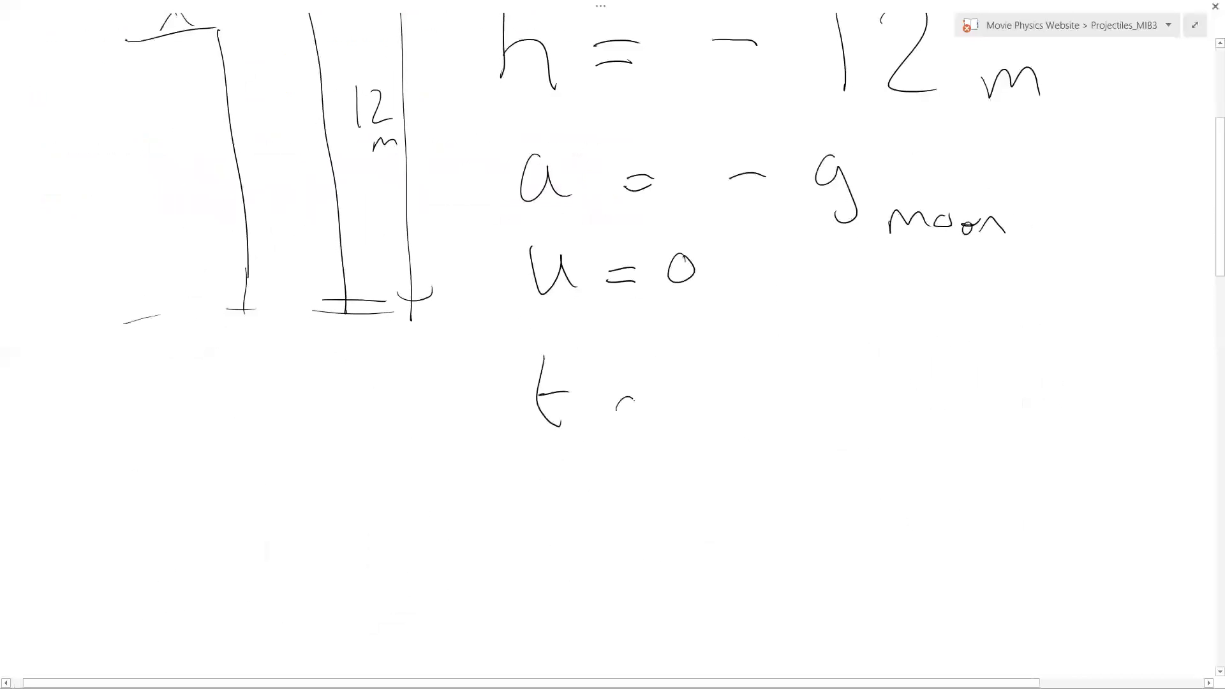
# - Write t ~ 3 s and h = ut + ½at² with ut struck out
pyautogui.moveTo(616, 403); pyautogui.dragTo(750, 398)
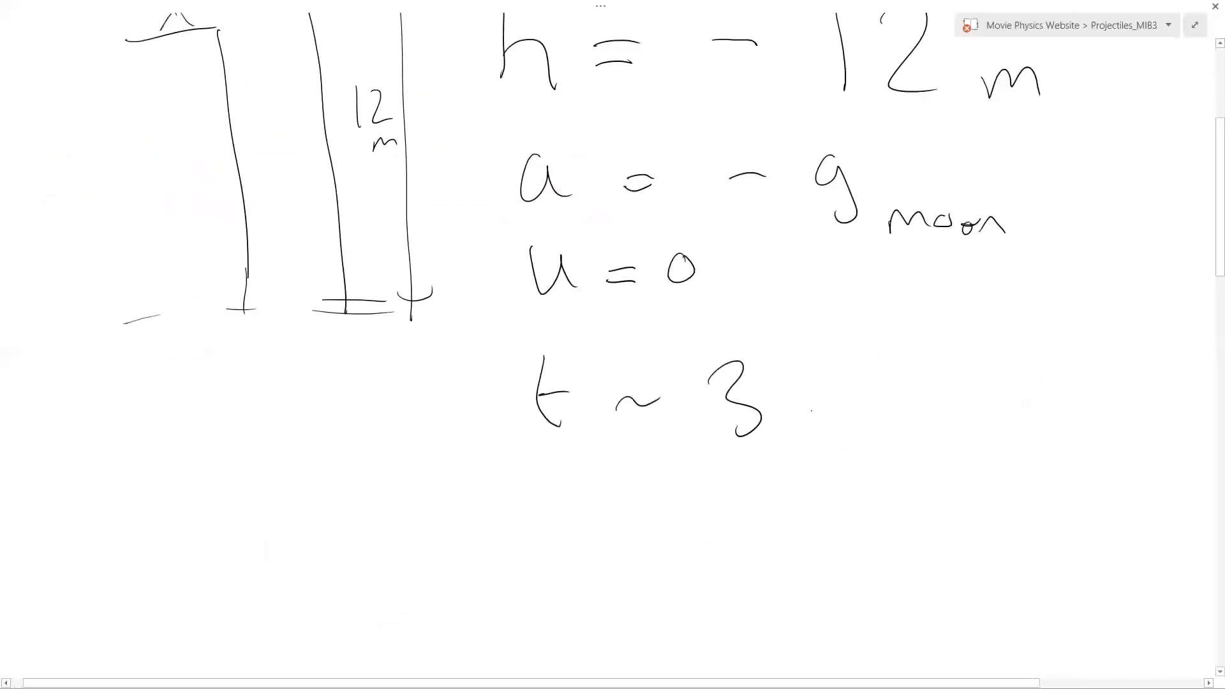
pyautogui.moveTo(821, 398); pyautogui.dragTo(824, 438)
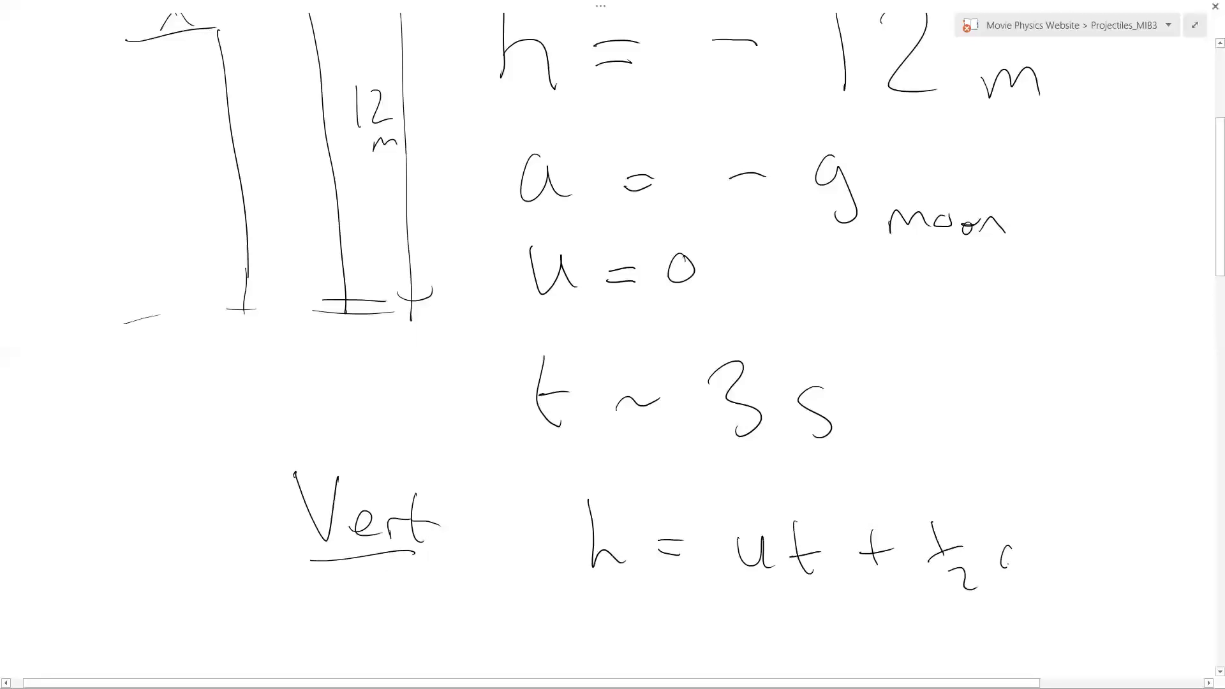
pyautogui.moveTo(714, 606); pyautogui.dragTo(848, 516)
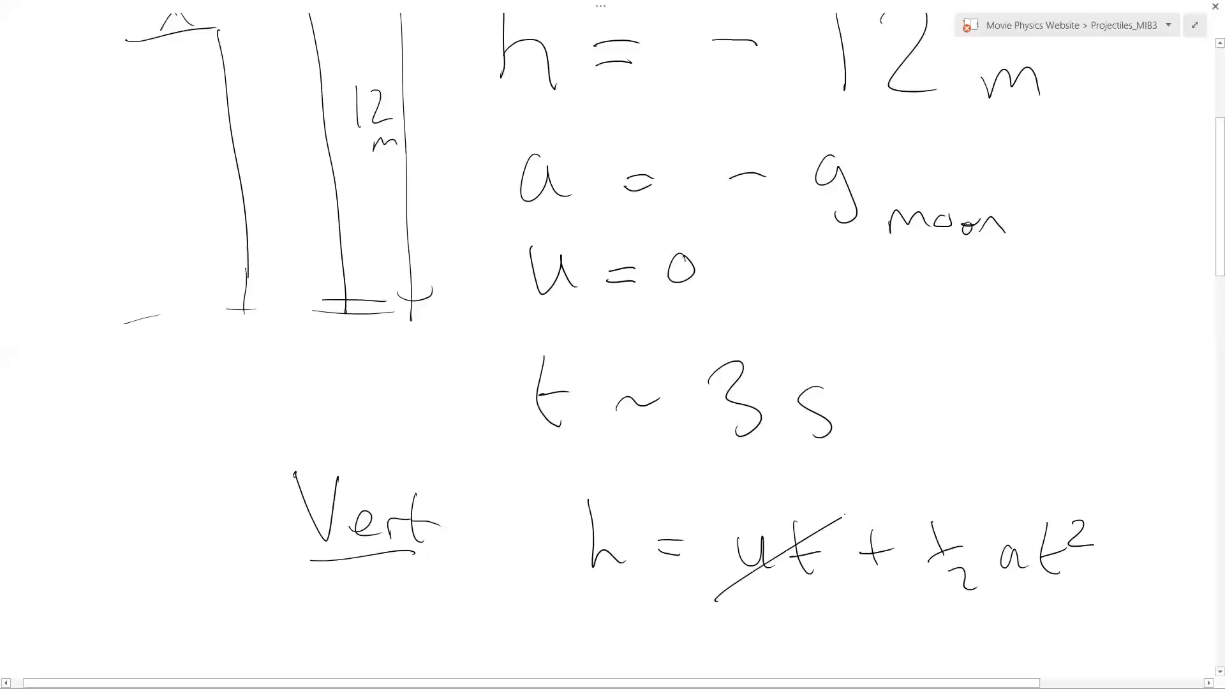
# - Replace a with −g moon and substitute −12 m for the height
pyautogui.scroll(-3)
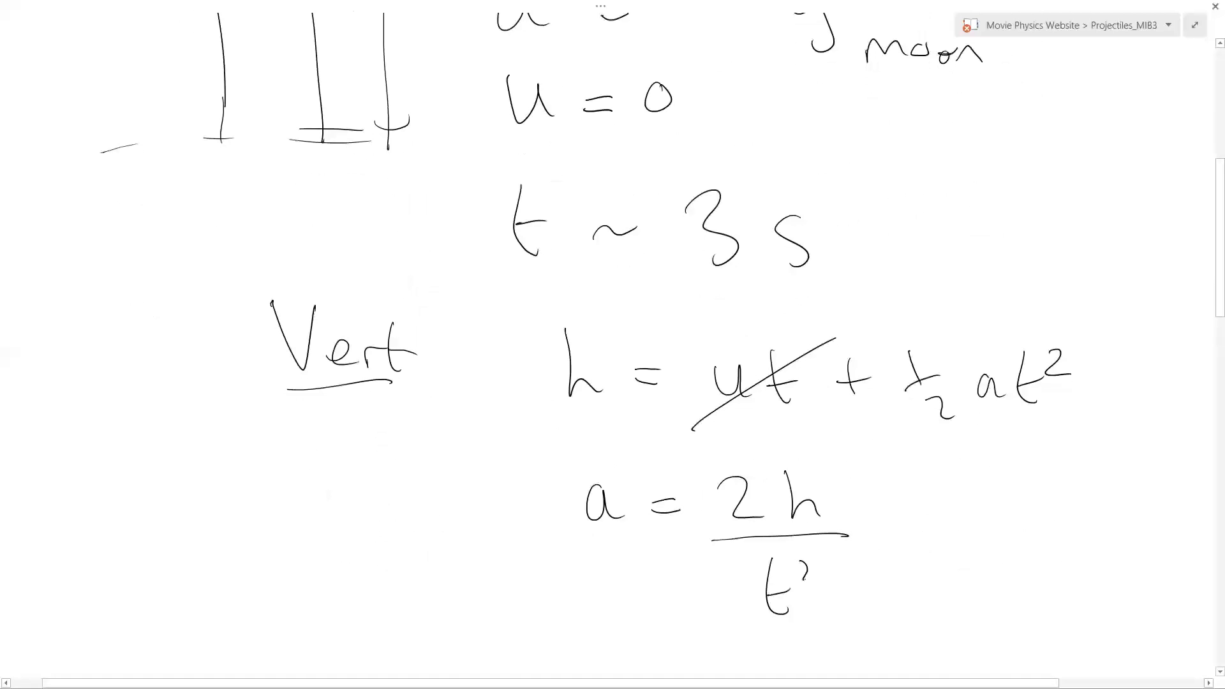
pyautogui.scroll(-3)
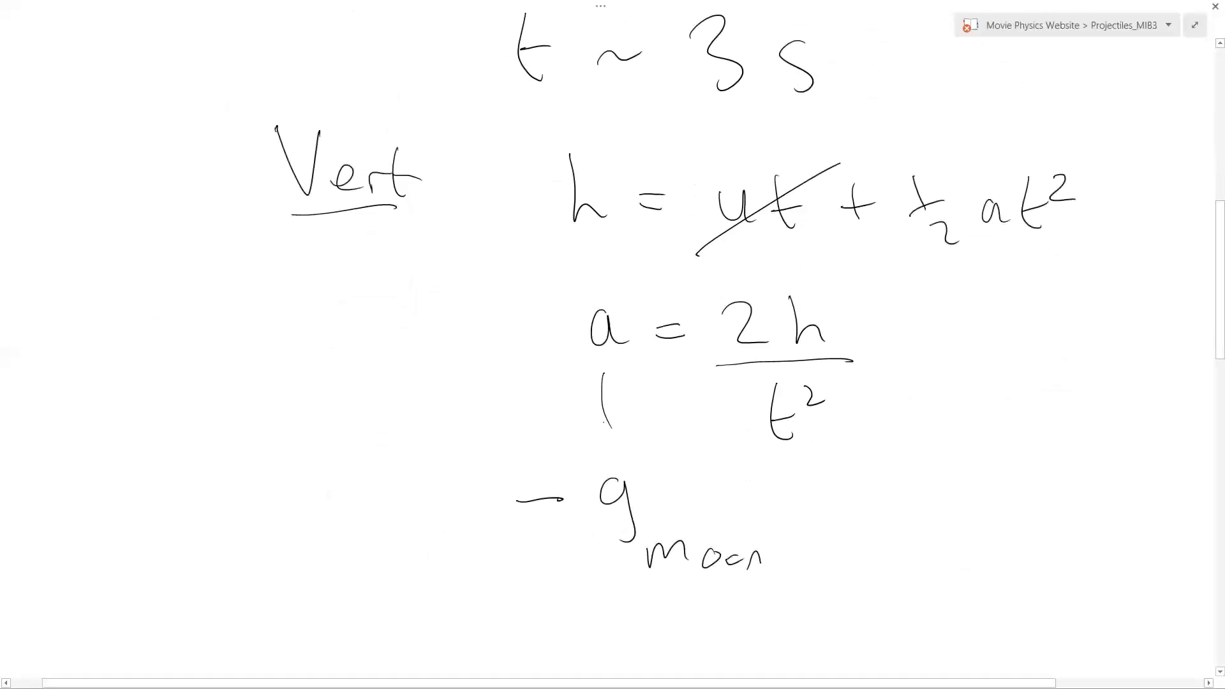
pyautogui.moveTo(602, 390); pyautogui.dragTo(625, 430)
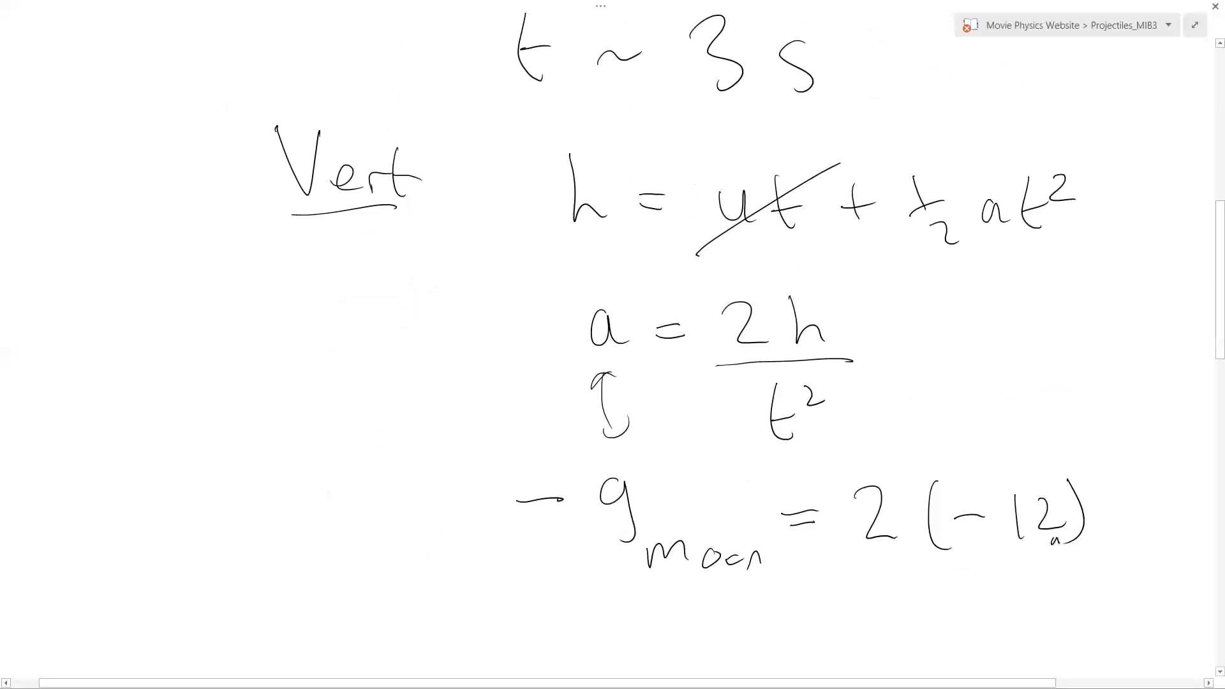
pyautogui.moveTo(852, 566); pyautogui.dragTo(1113, 563)
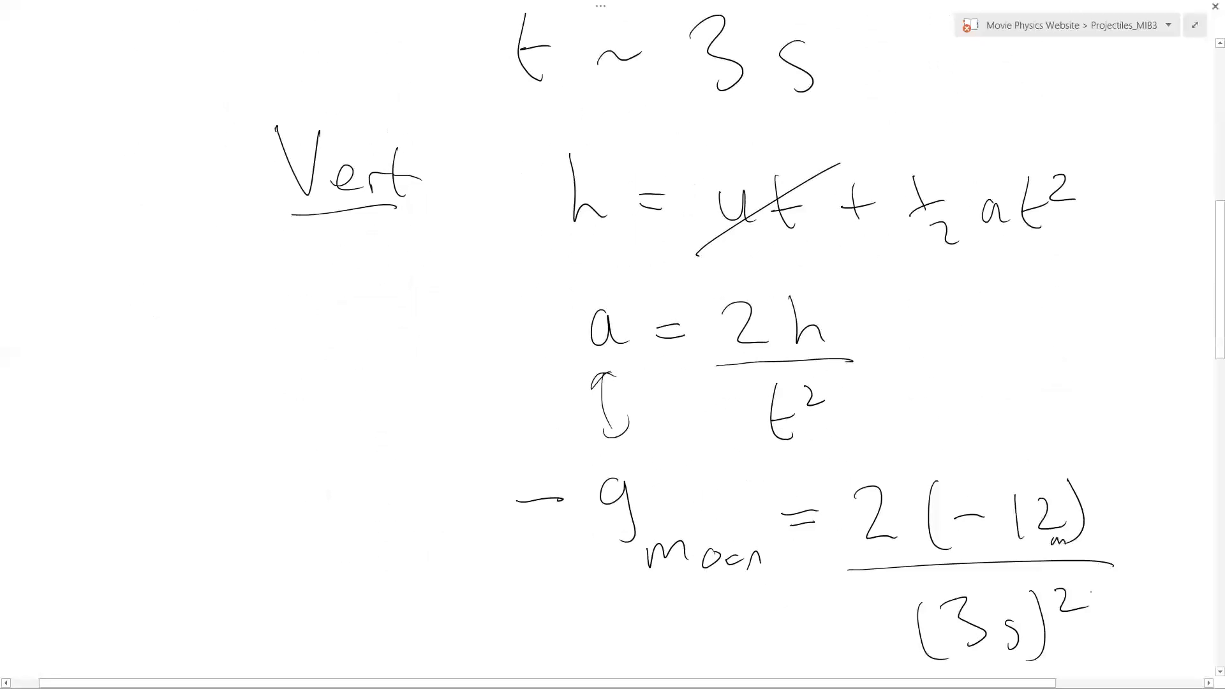
pyautogui.scroll(-3)
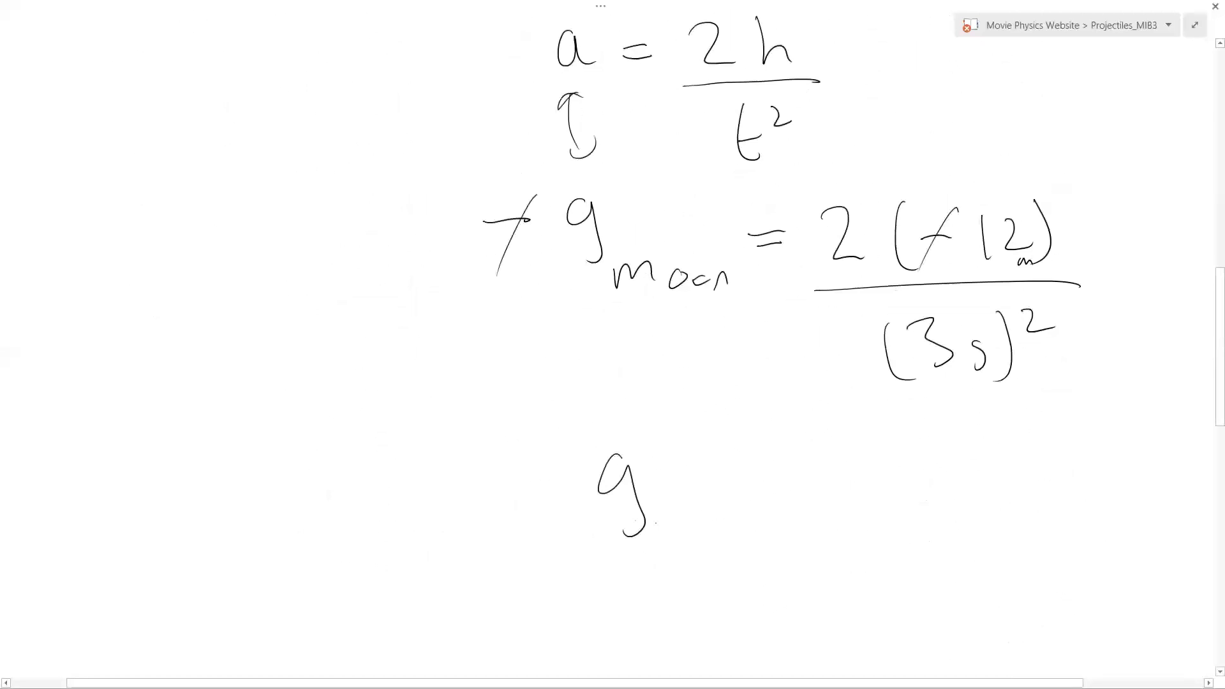
# - Cancel the minus signs and write the boxed g moon = 24/9 ≈ 2½ m/s²
pyautogui.moveTo(656, 531); pyautogui.dragTo(797, 515)
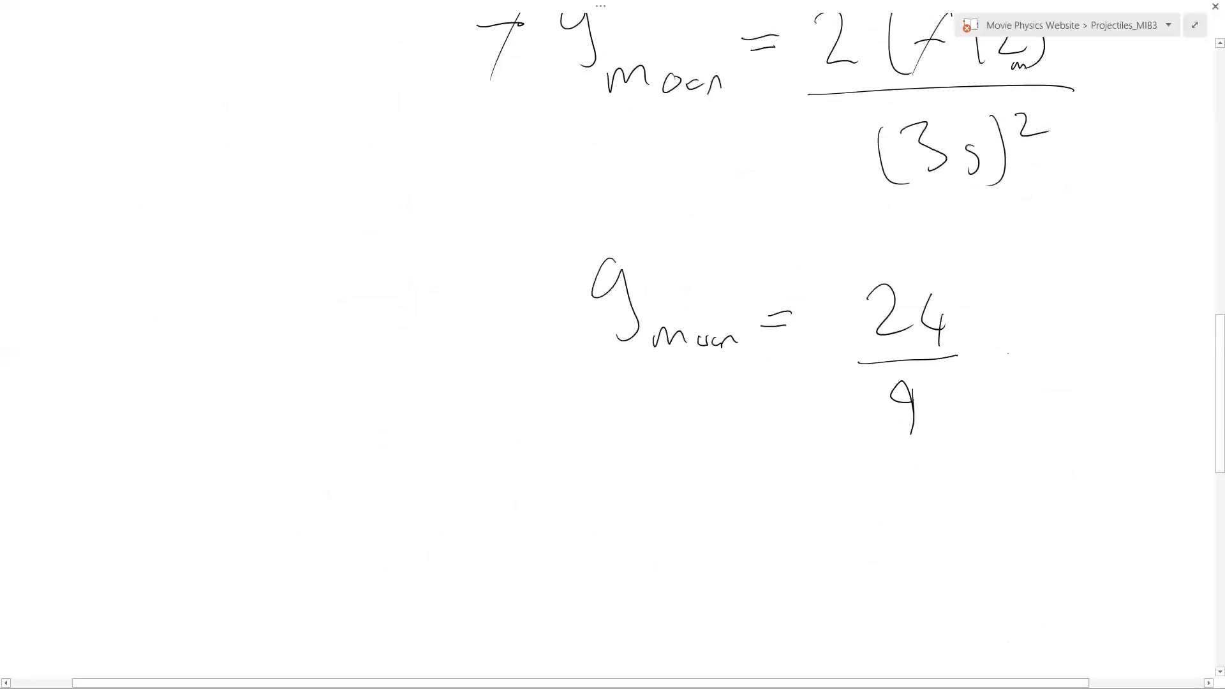
pyautogui.moveTo(1016, 344); pyautogui.dragTo(1141, 312)
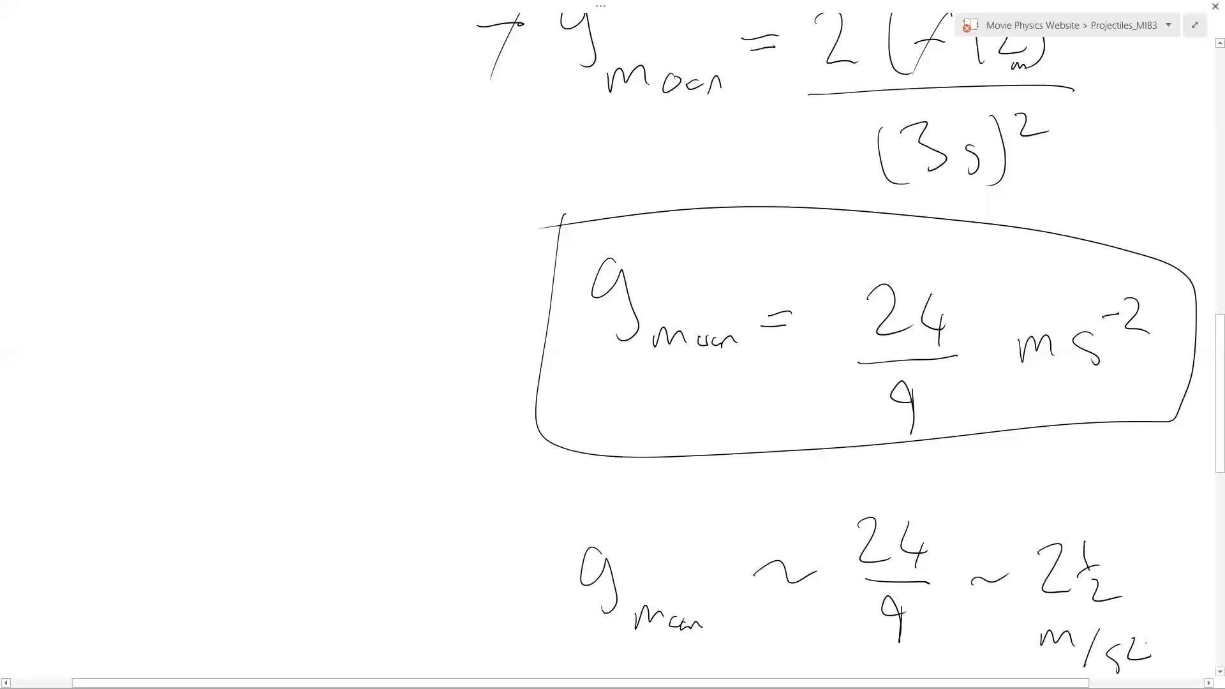
pyautogui.scroll(-3)
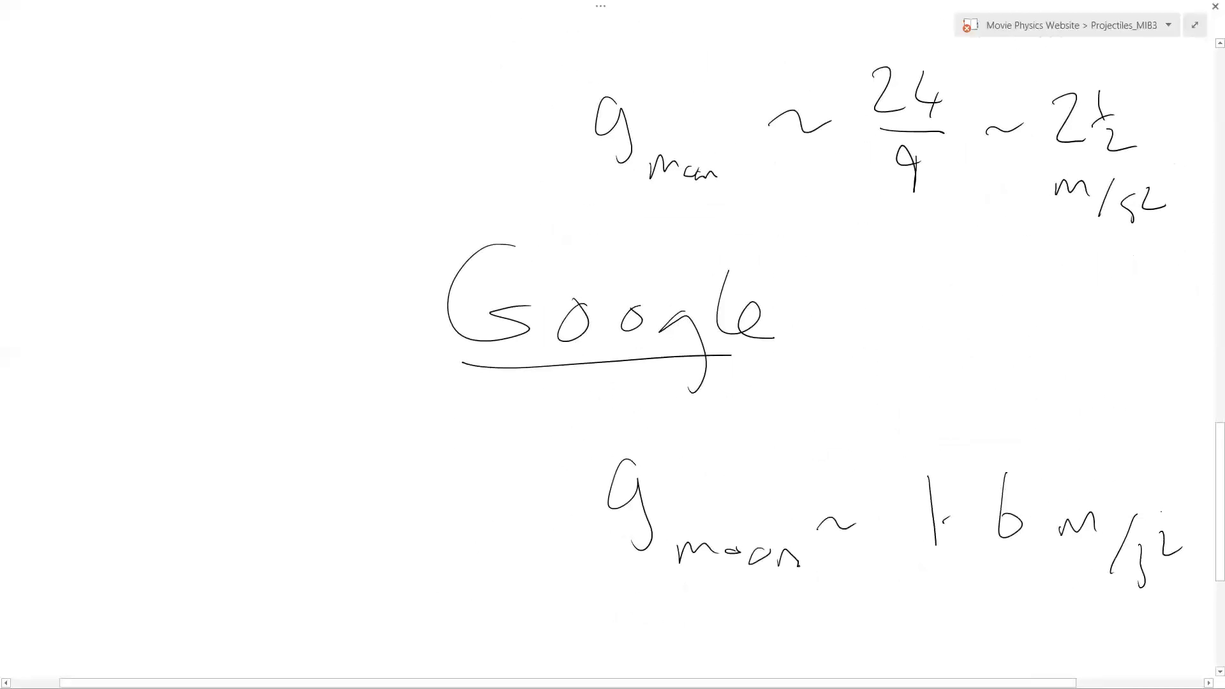
# - Draw a double-headed arrow linking the 2½ m/s² estimate to Google's 1.6 m/s²
pyautogui.moveTo(973, 414); pyautogui.dragTo(1031, 227)
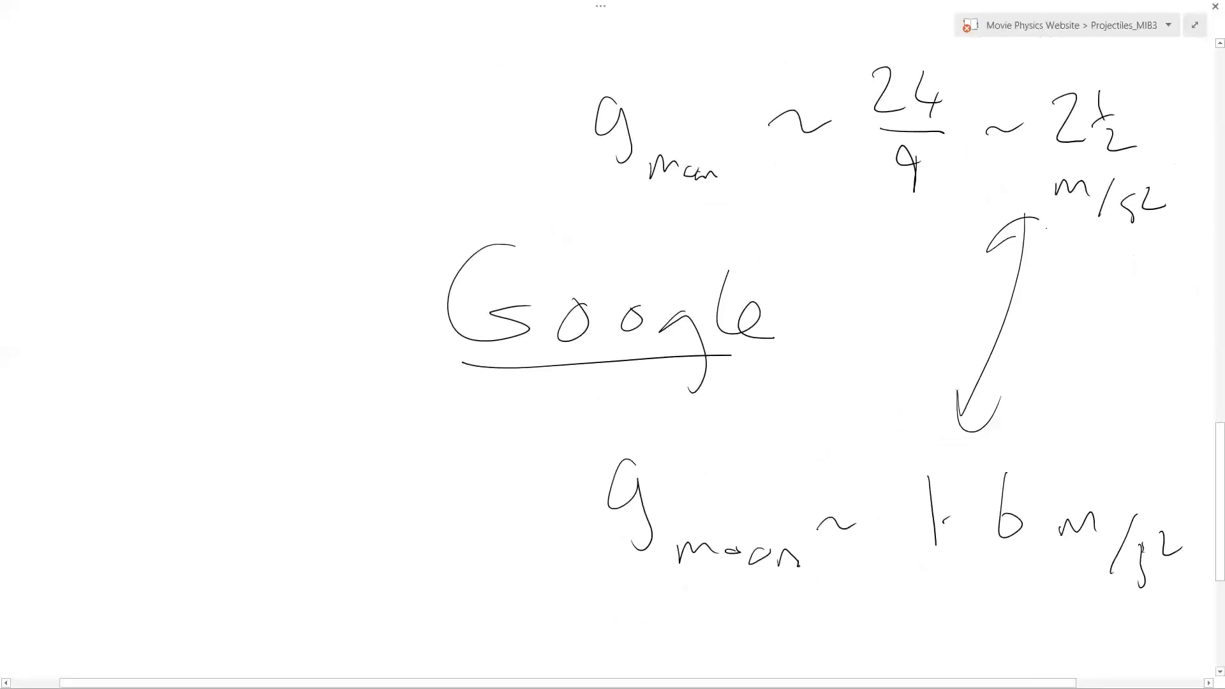